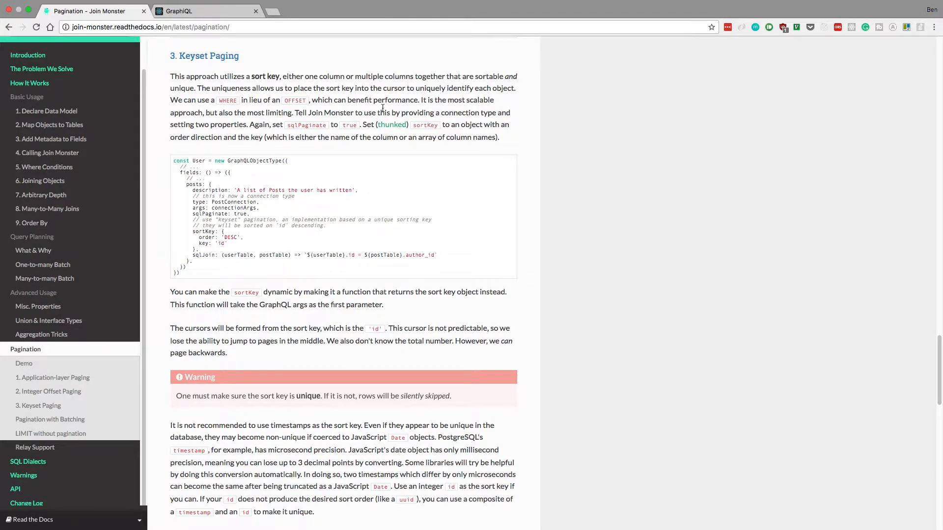
mouse_move(519, 139)
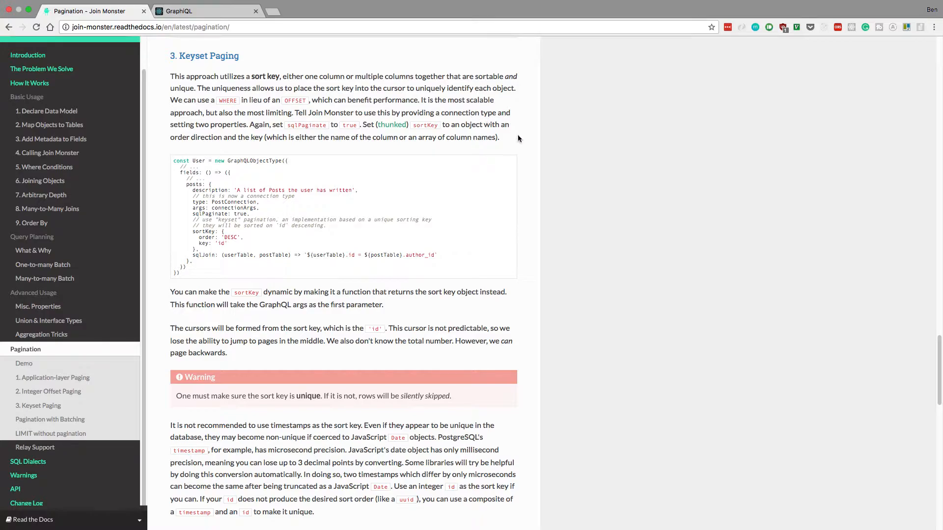
mouse_move(459, 215)
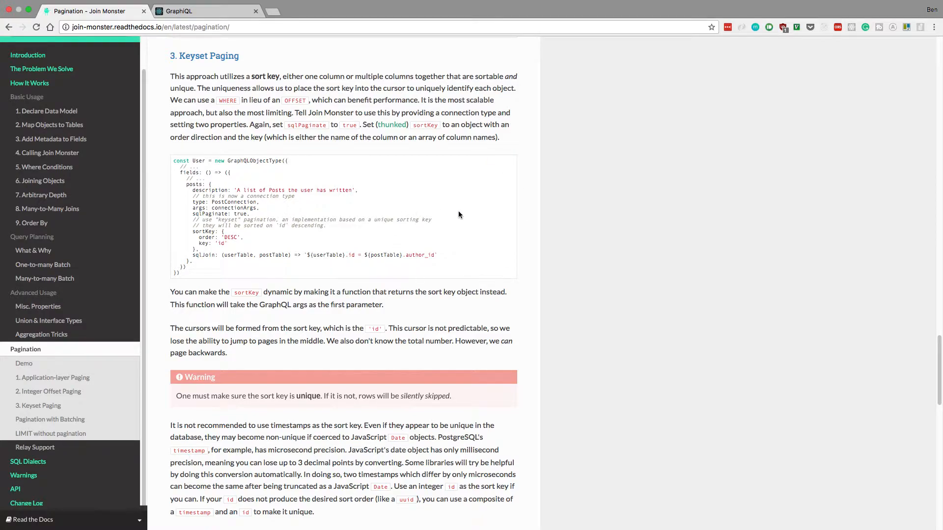
Add a required (key: Int!) argument to the allBooks query in schema.js
scroll(down, 3)
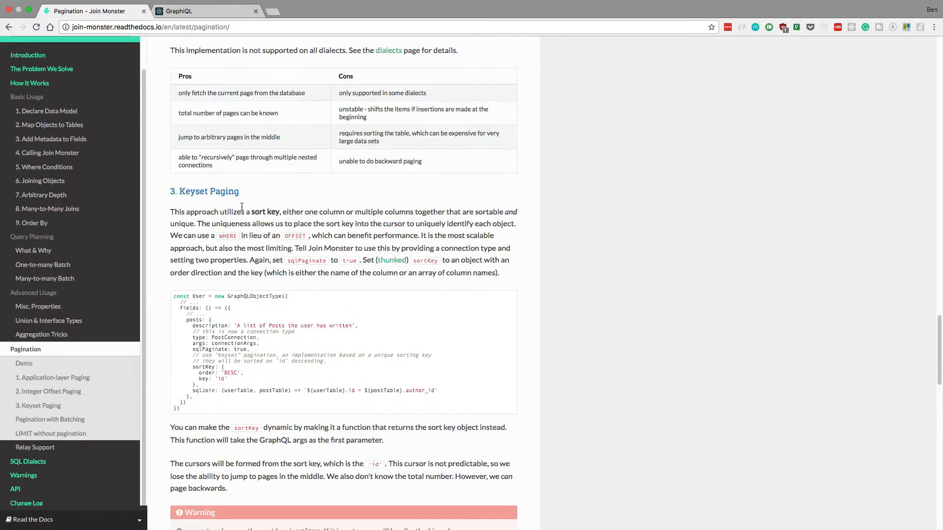
scroll(down, 3)
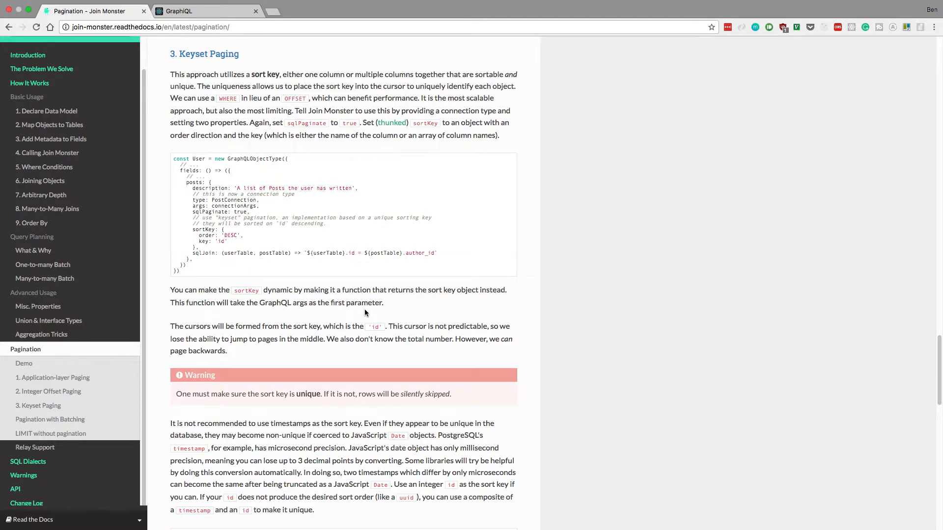
mouse_move(364, 313)
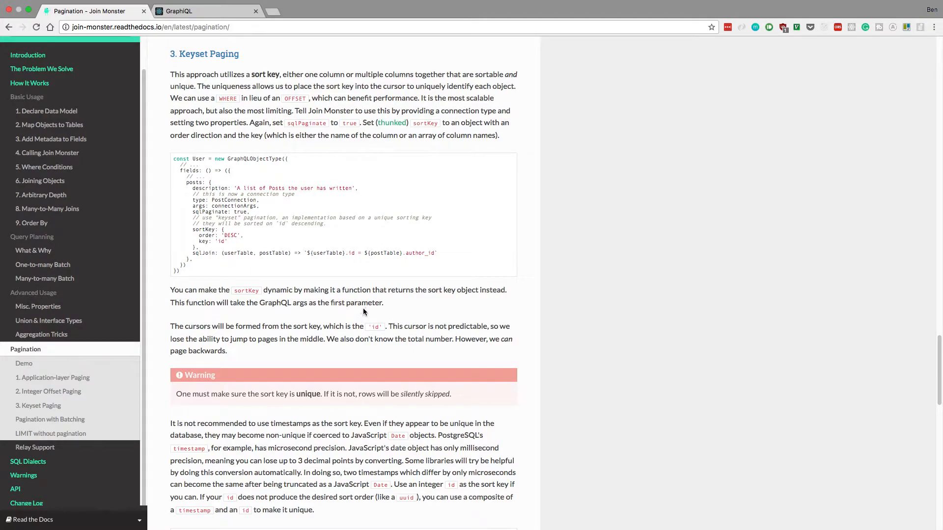
mouse_move(397, 249)
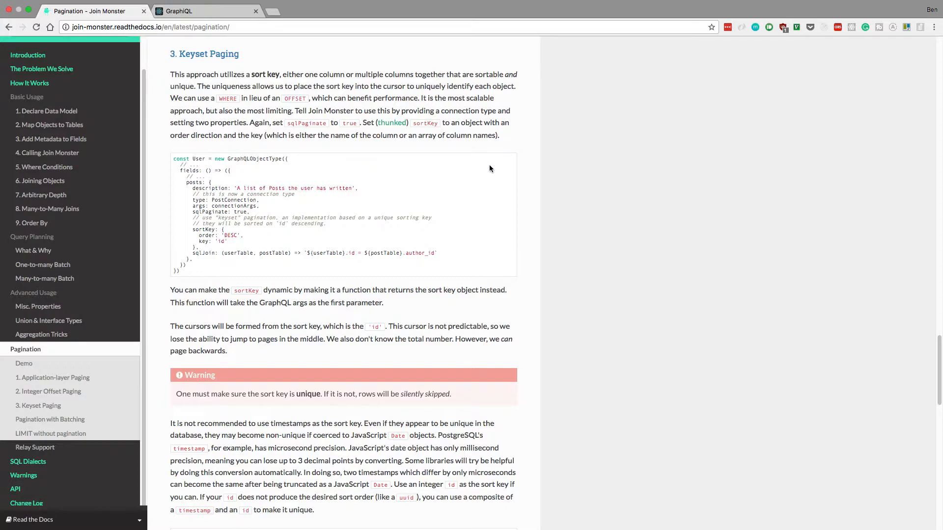
mouse_move(490, 171)
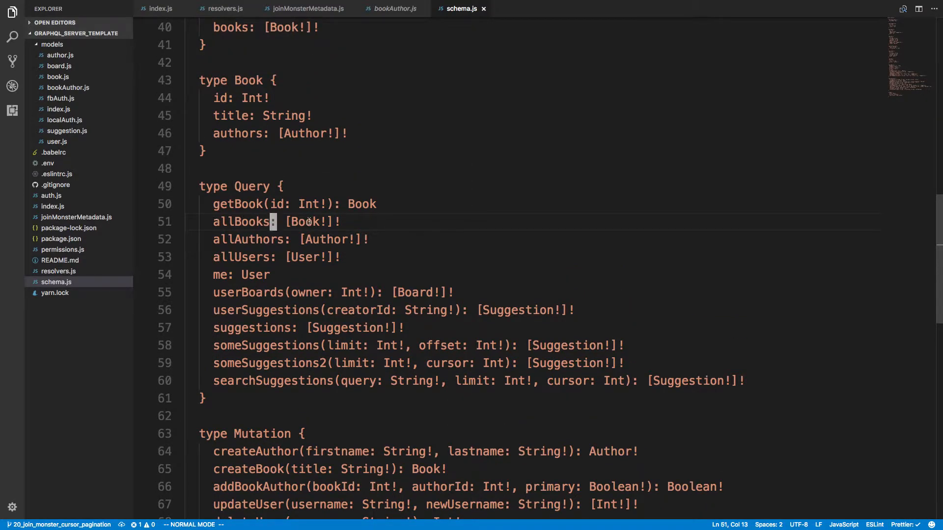
text(()
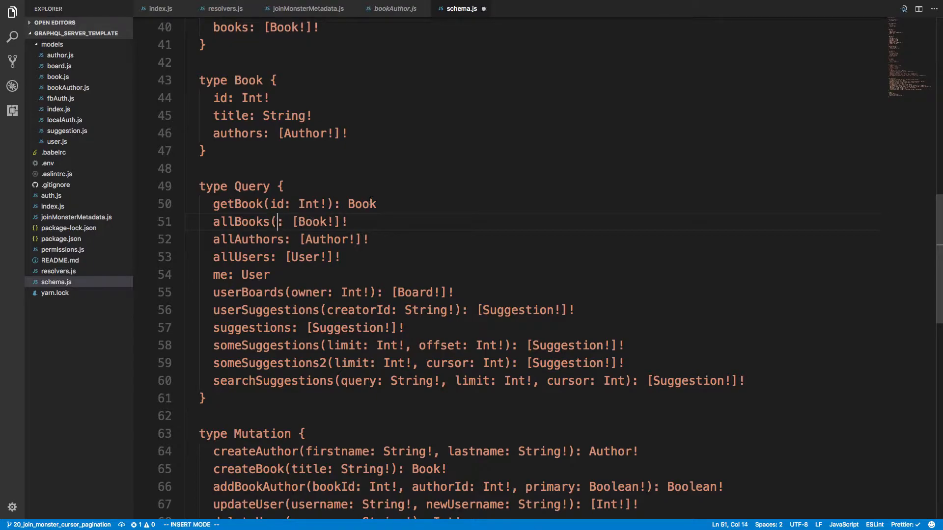
text(key:)
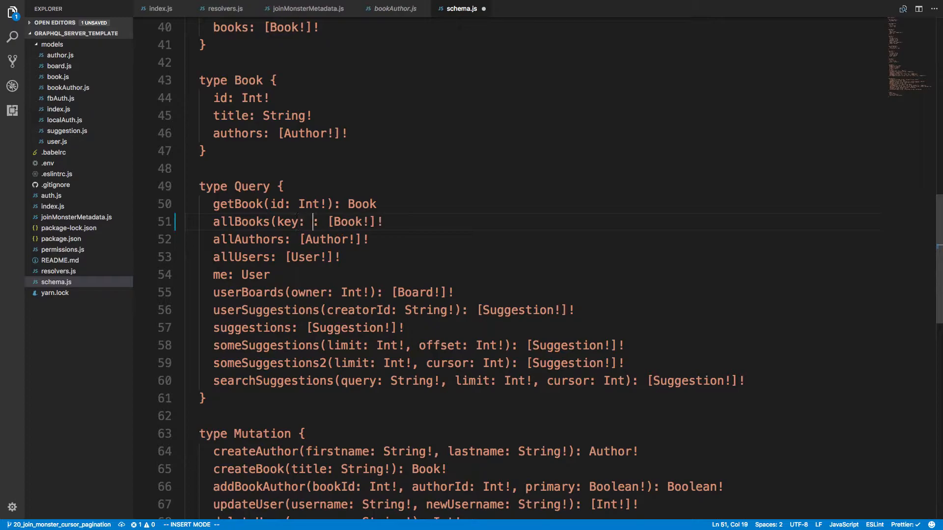
text(Int!)
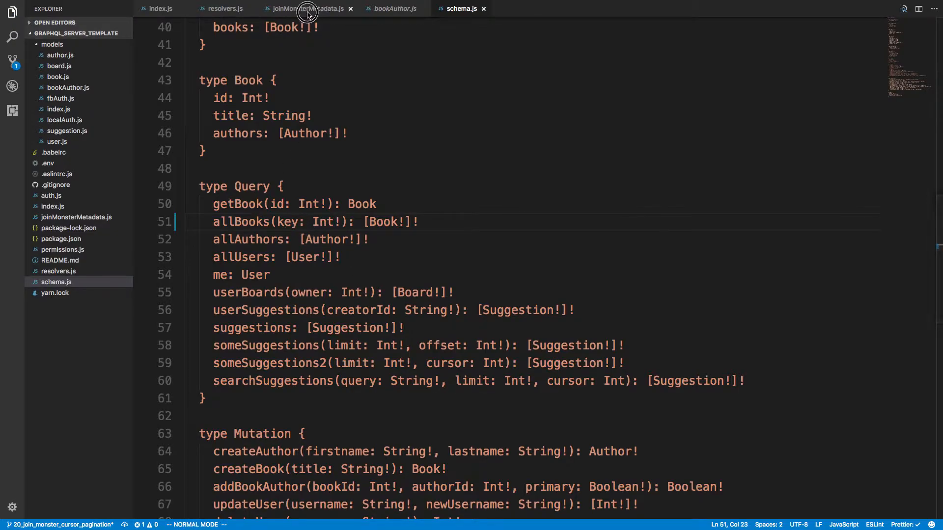
Start an allBooks entry with limit in the metadata and add limit: Int to allBooks in the schema
click(308, 9)
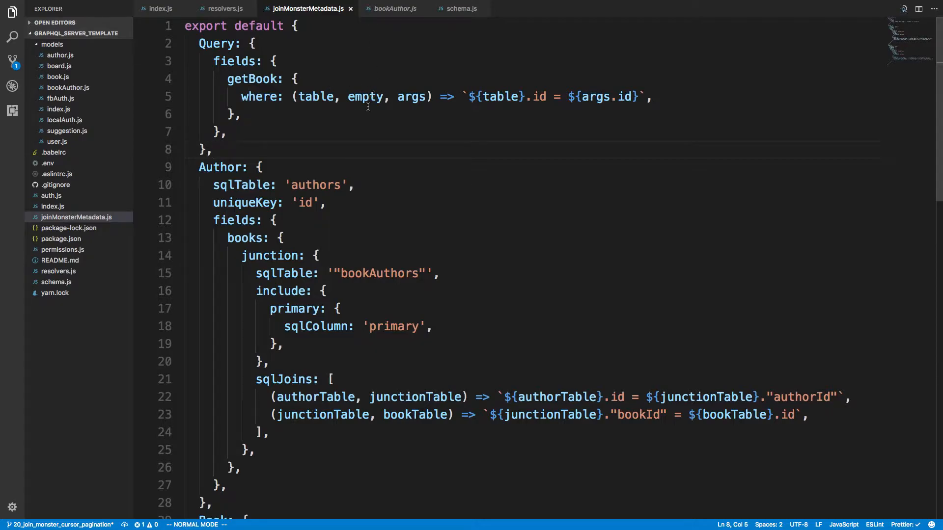
mouse_move(315, 97)
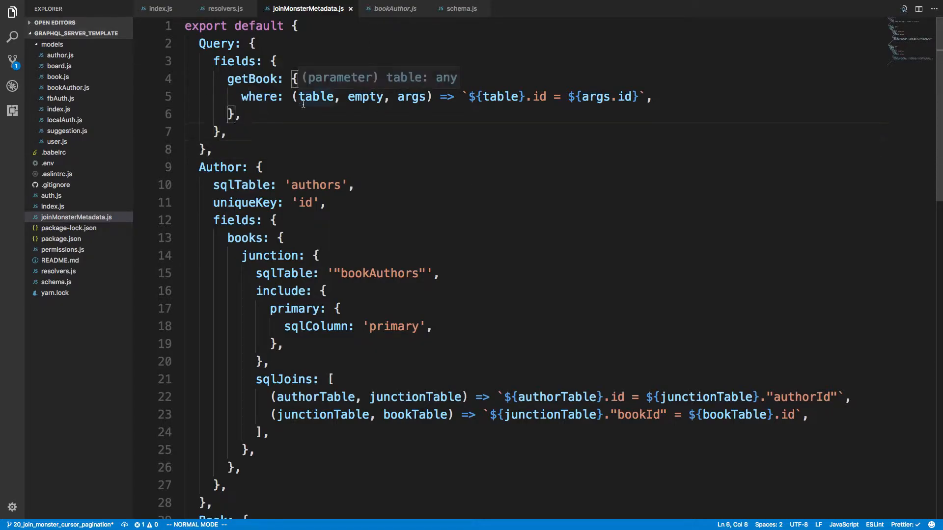
text(allBooks)
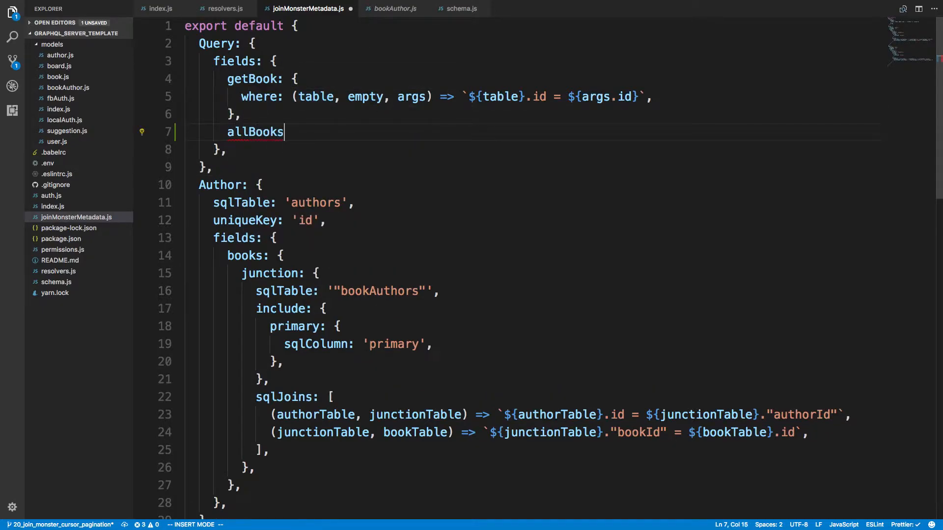
text(: {)
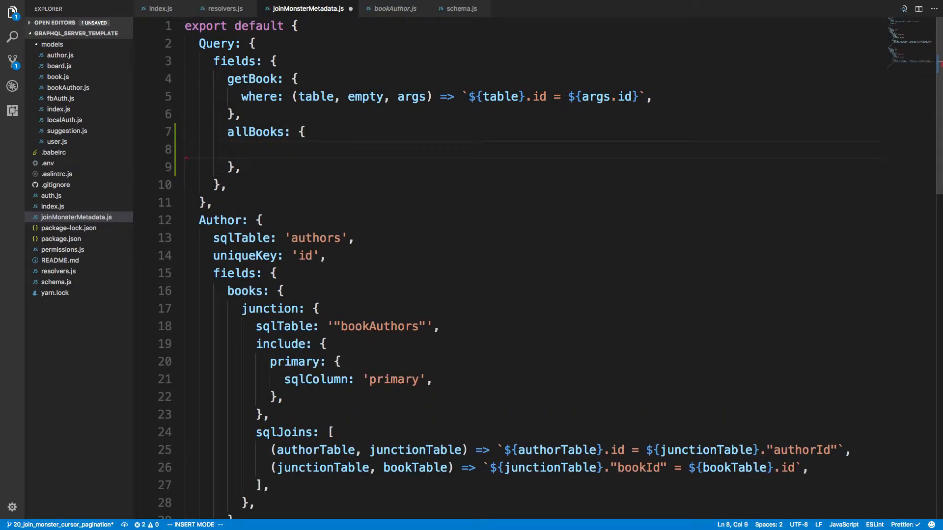
text(limit:)
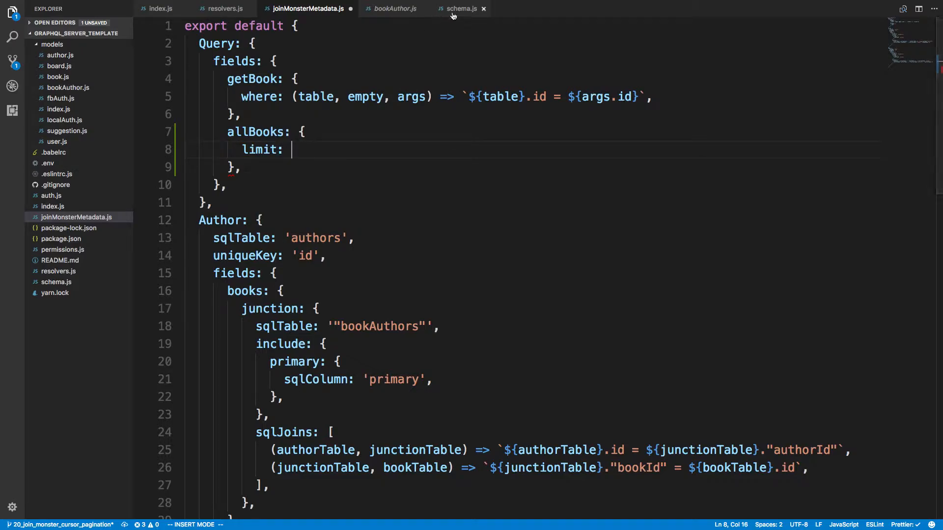
click(462, 9)
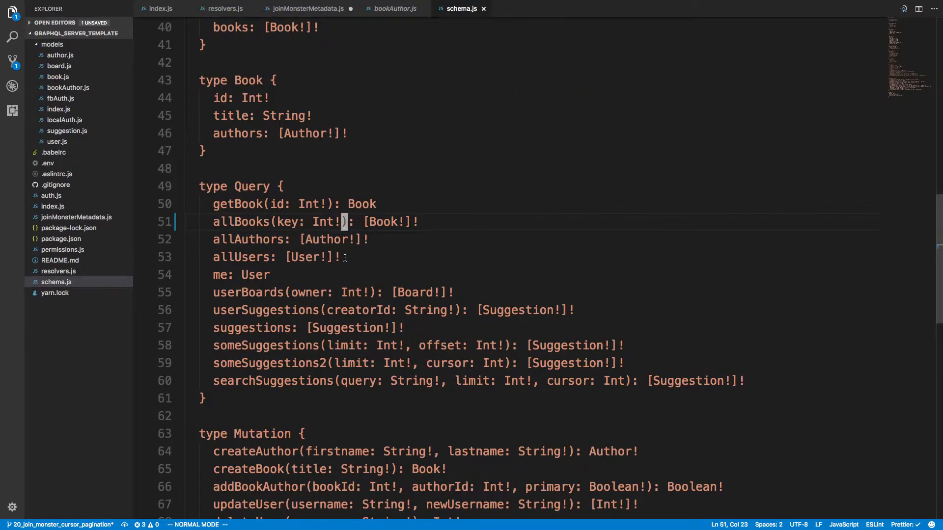
text(, limit:)
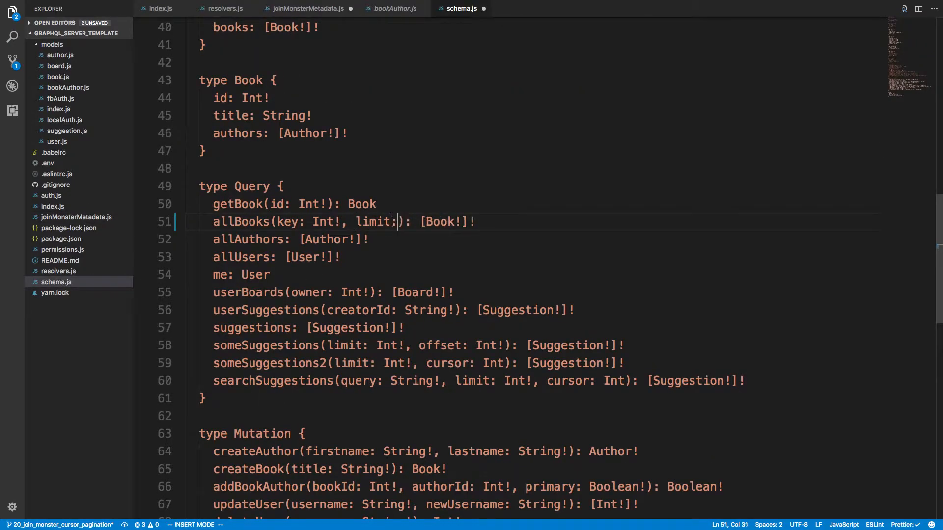
text(Int!)
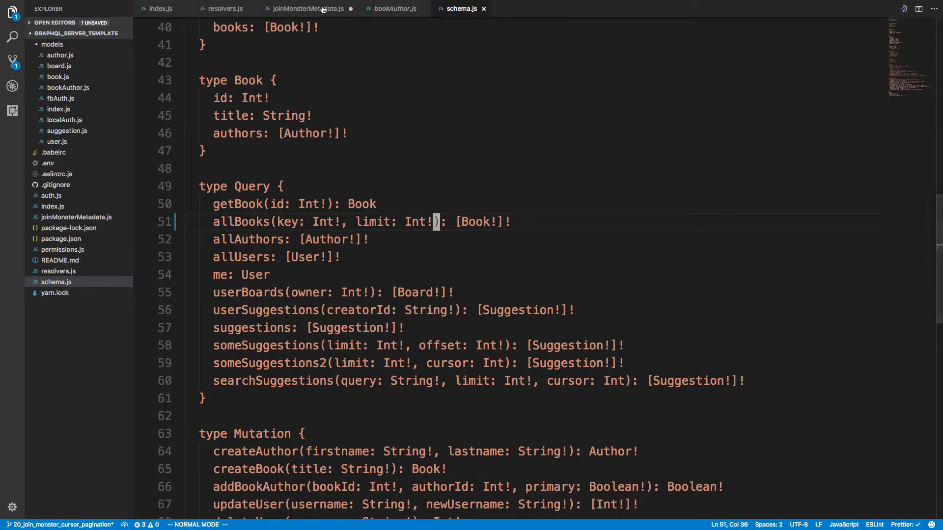
Make the metadata limit a (table, empty, args) function returning limit and add orderBy: 'id'
click(308, 8)
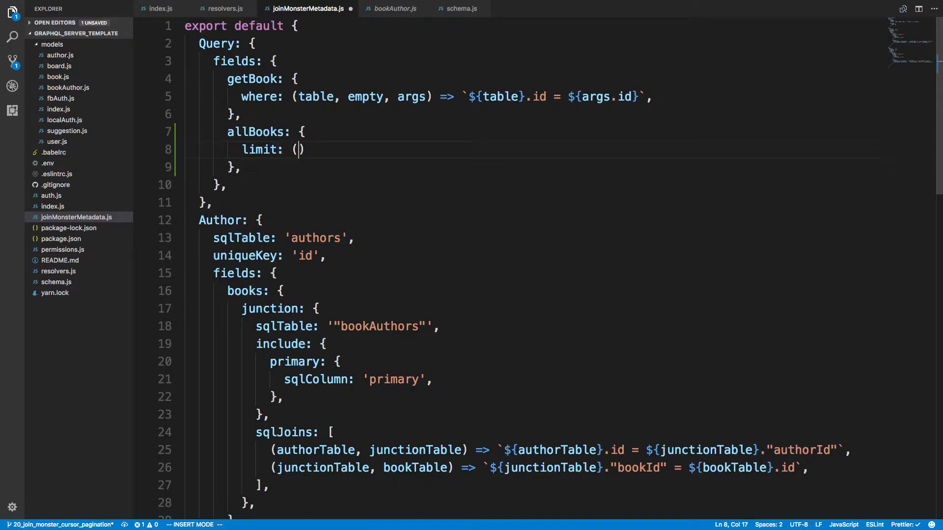
text(table, empty)
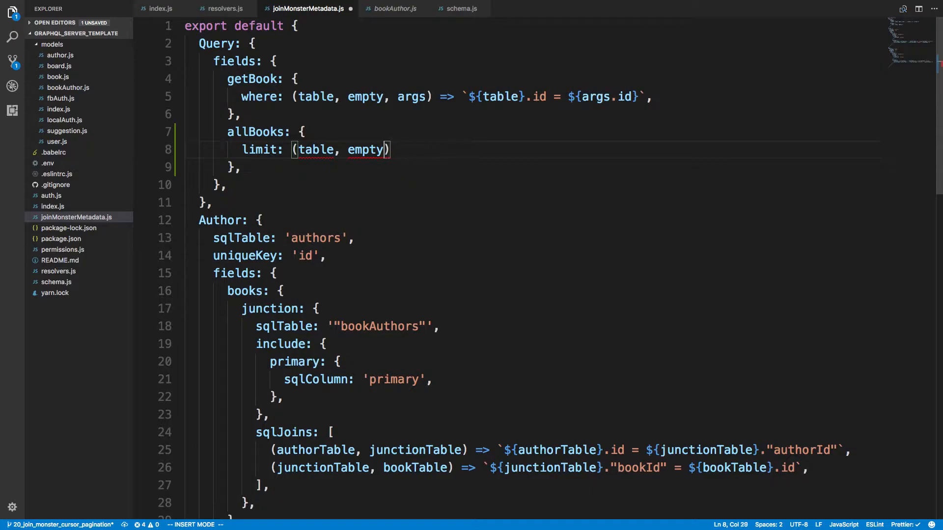
text(, args) =>)
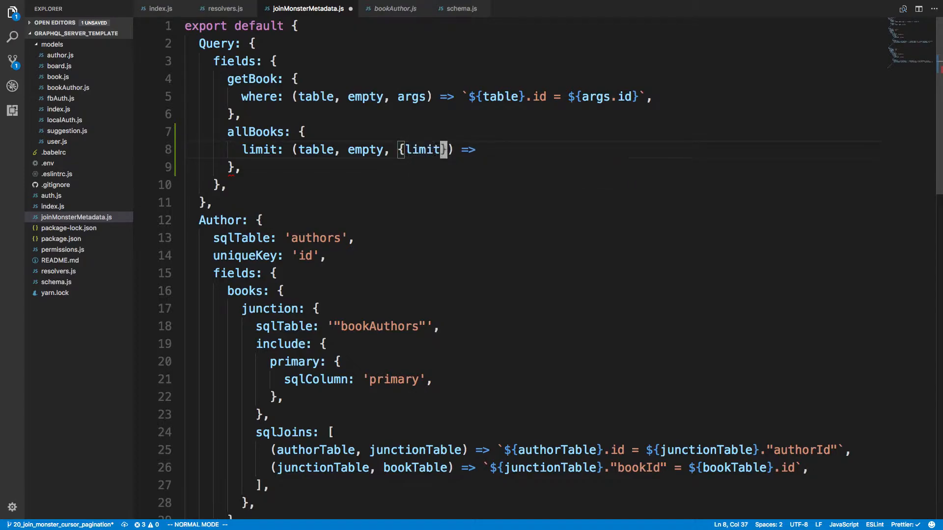
text(limit,)
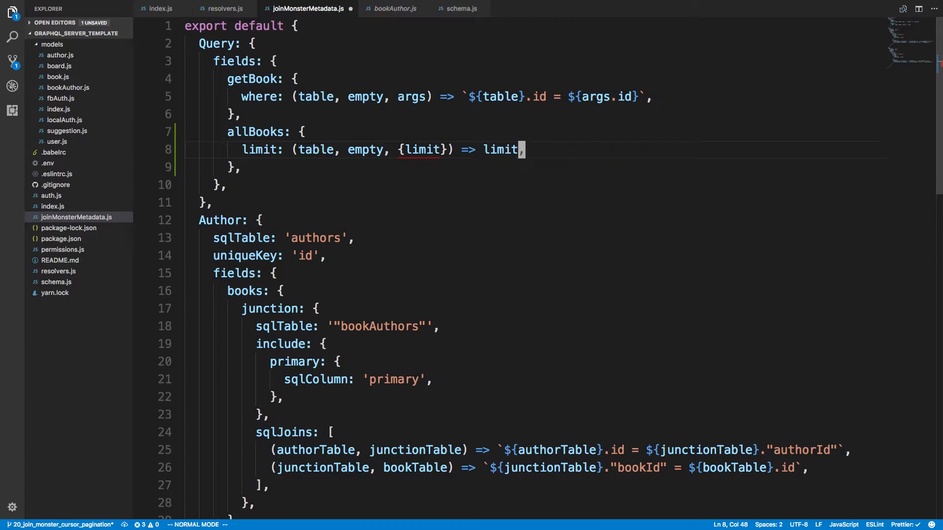
key(ctrl+s)
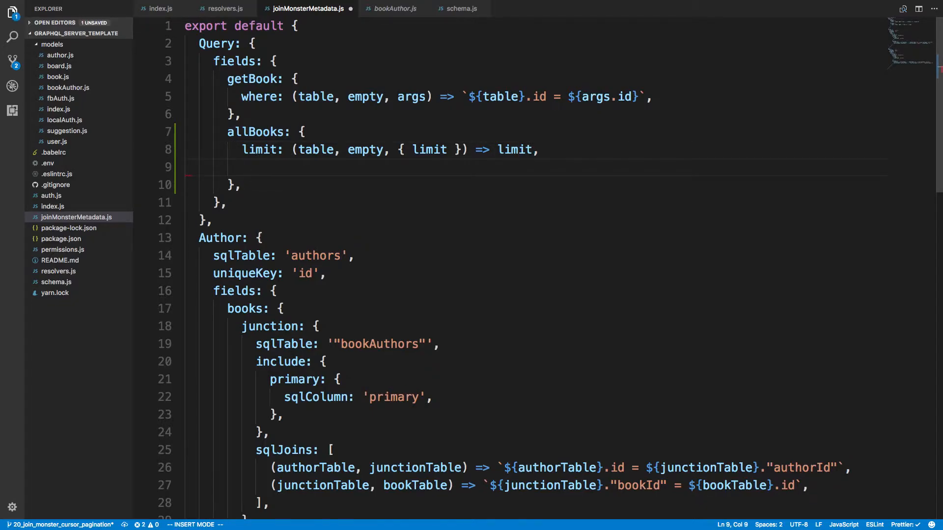
text(order)
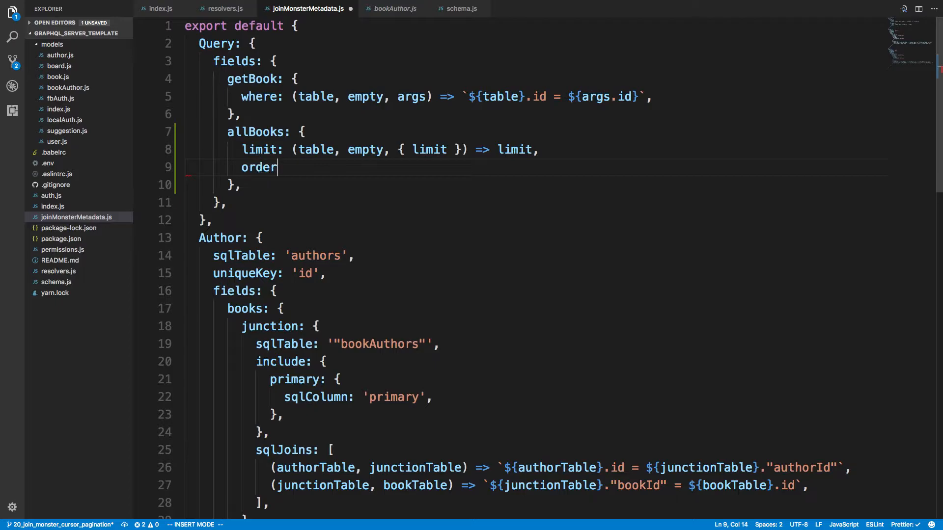
text(By:)
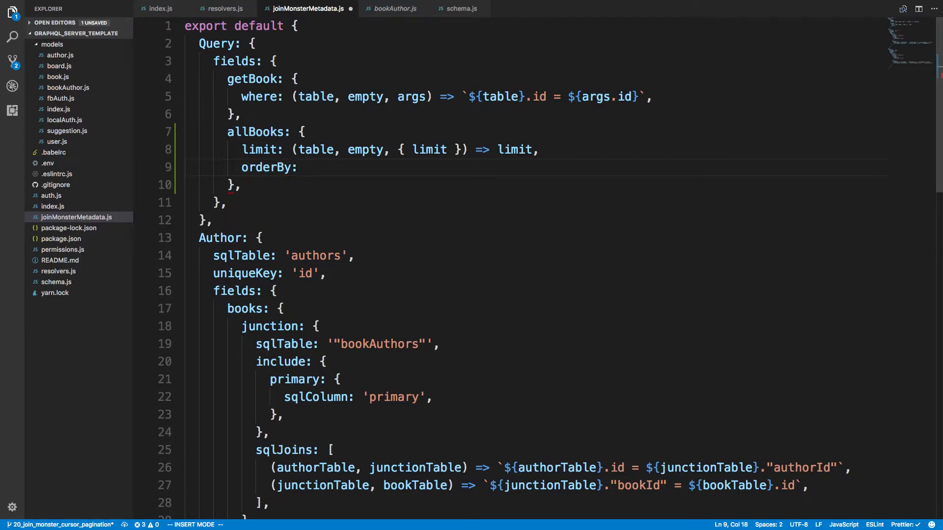
text('id',)
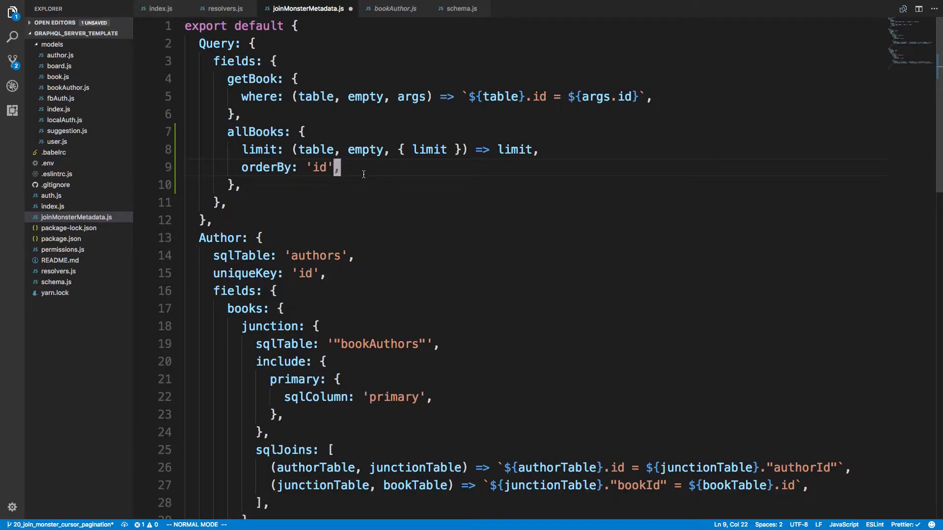
Add a where function to allBooks returning `${table}.id > ${key}` and save the metadata
click(334, 150)
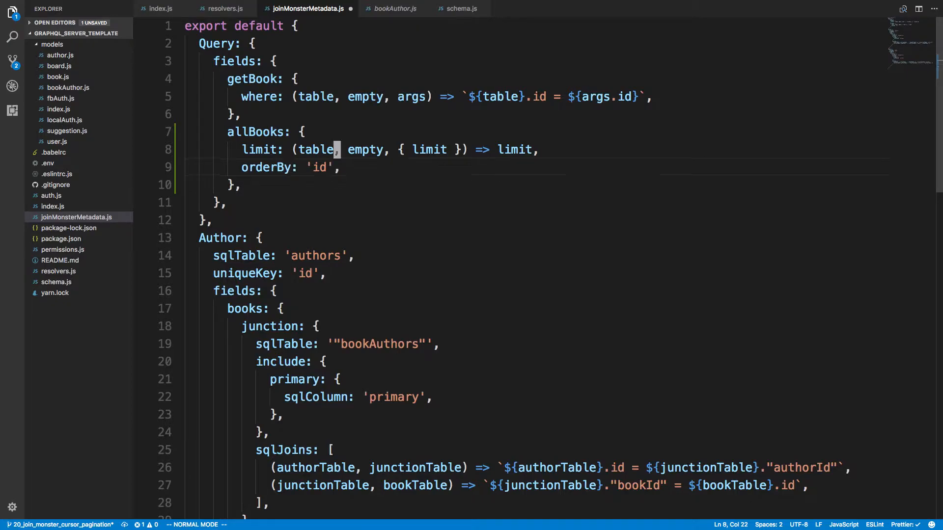
text(where: (table, empty, args) => `${table}.id = ${args.id}`,)
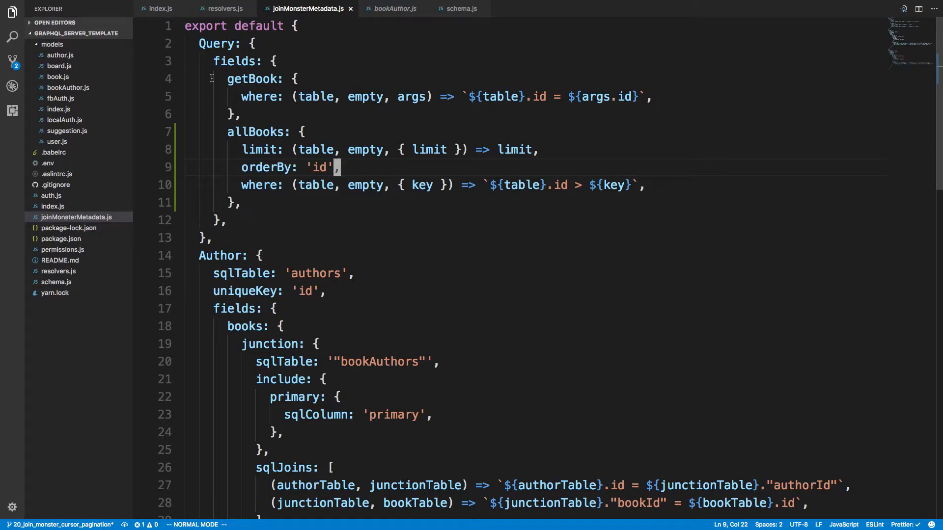
Start a { allBooks(key: 0) } query in GraphiQL after checking resolvers.js
click(224, 9)
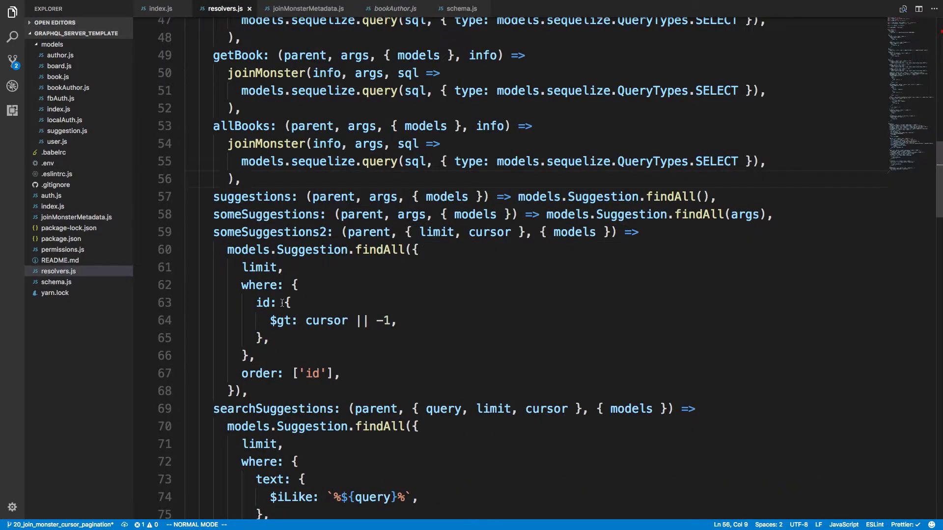
scroll(down, 3)
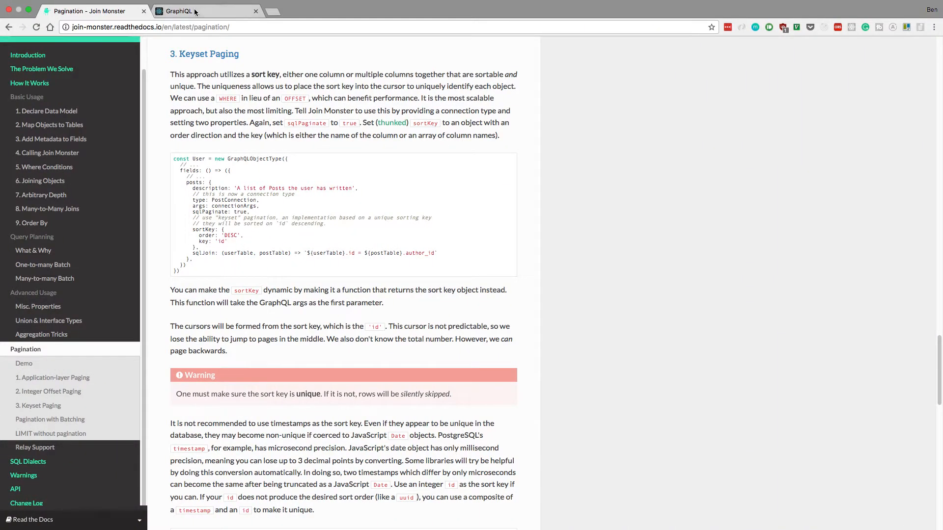
click(207, 11)
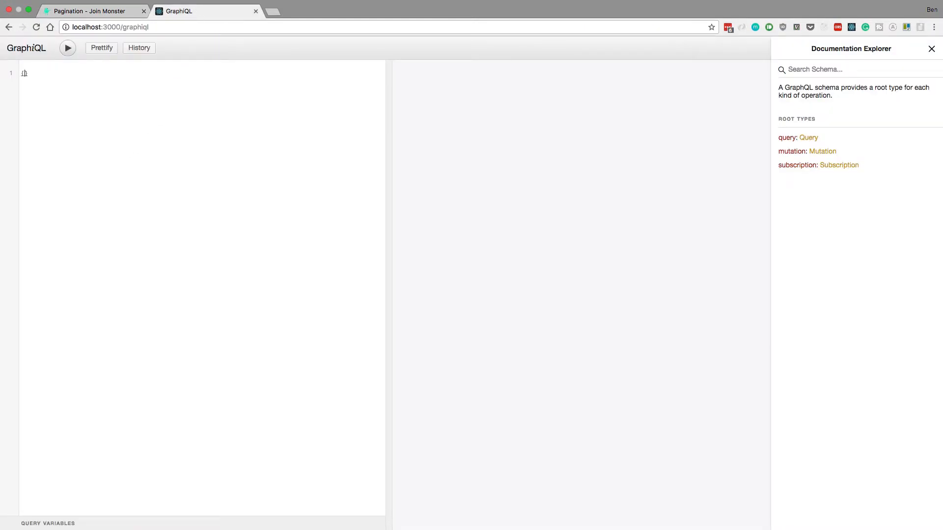
text({)
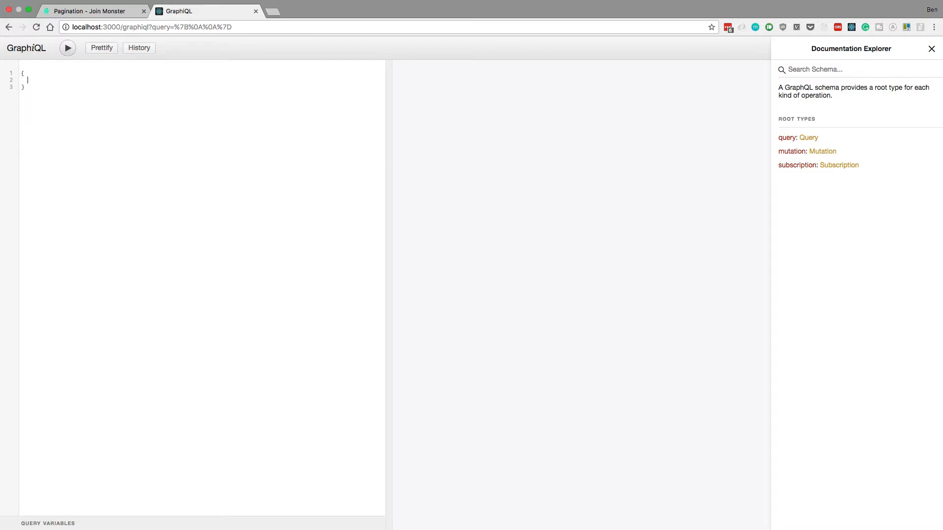
text(allBooks())
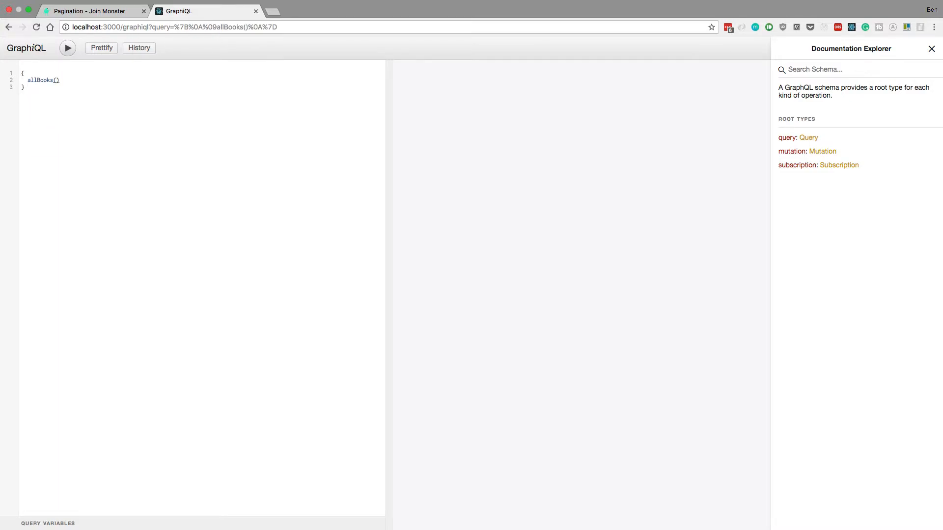
text(of)
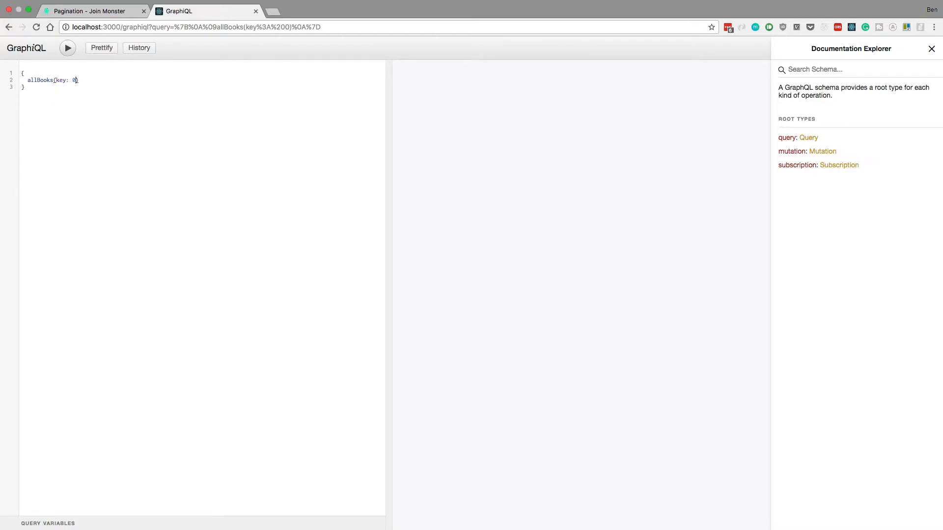
text(, limit)
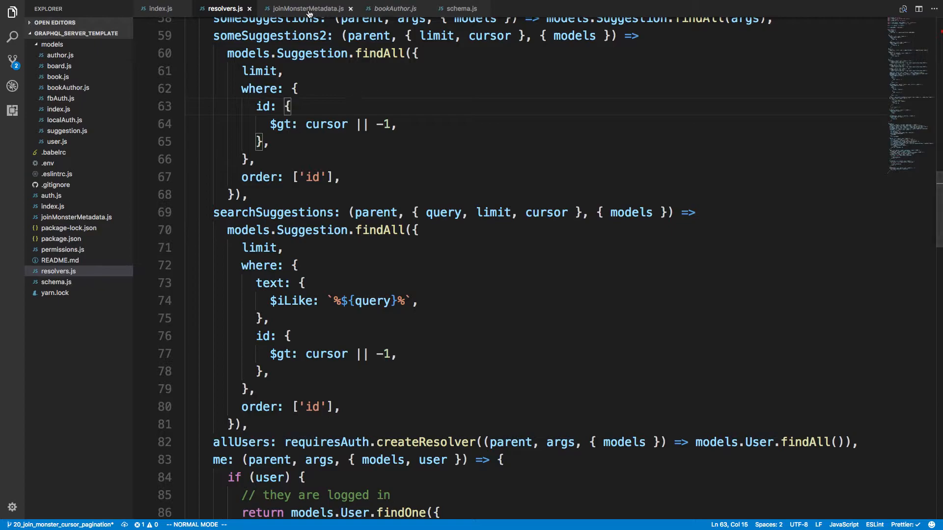
Replace the allBooks limit function with a fixed limit: 10, keeping the function commented out
click(307, 9)
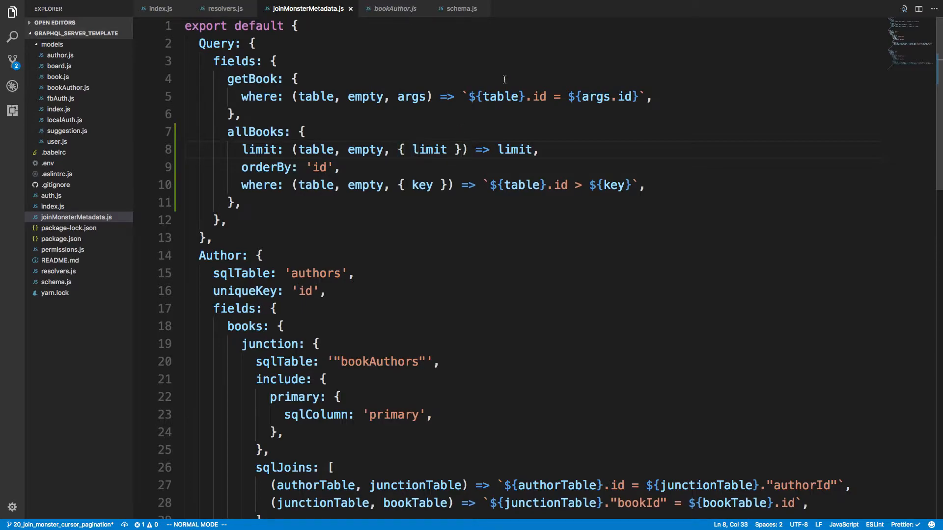
click(462, 9)
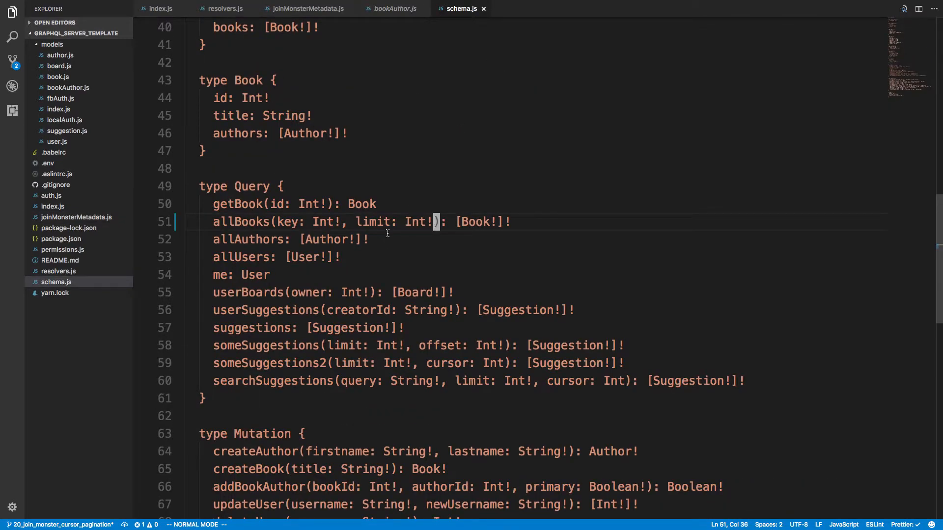
click(306, 9)
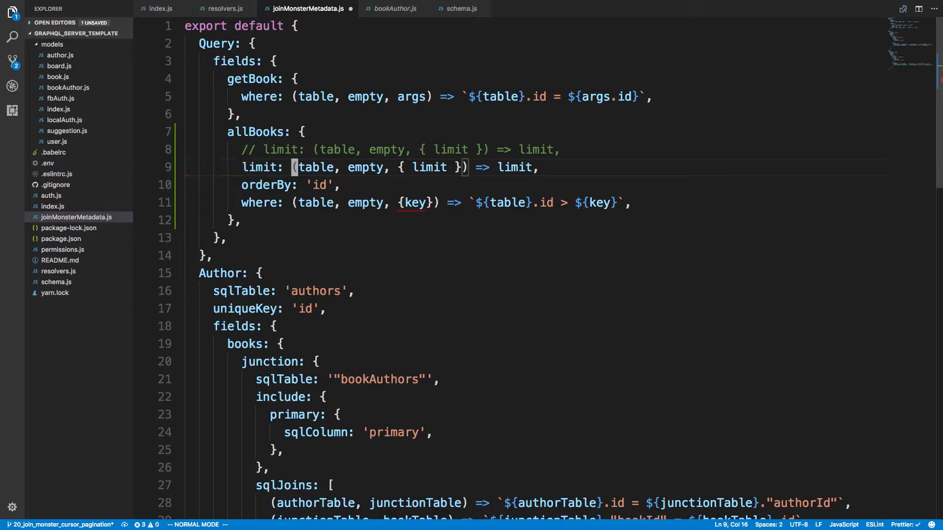
text(10,)
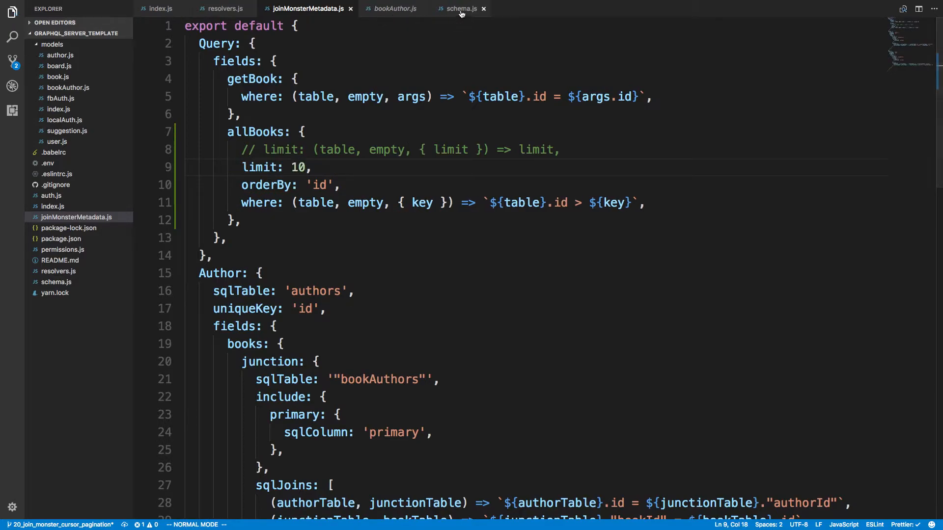
Run allBooks(key: 0) { id } in GraphiQL, getting a "Cannot read property 'limit'" error
click(460, 8)
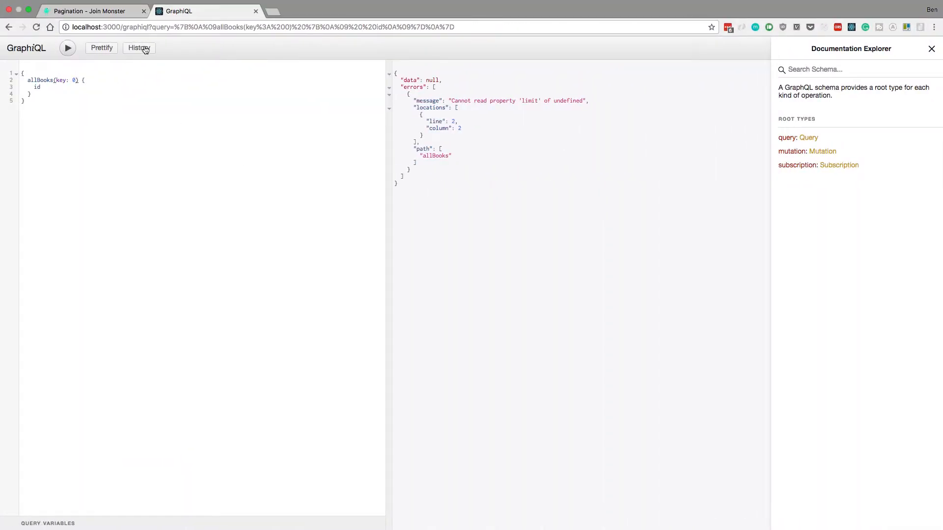
click(67, 48)
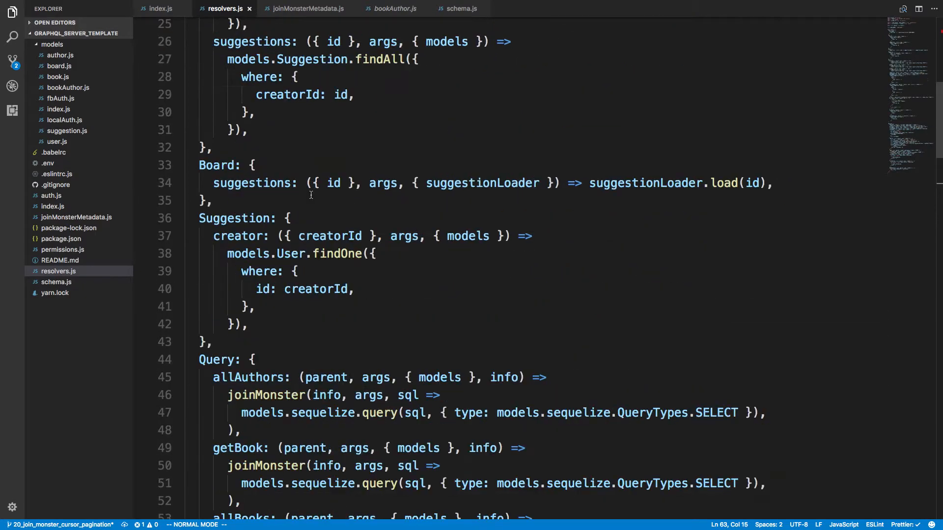
Pass { dialect: 'pg' } to the joinMonster calls in the allAuthors, getBook and allBooks resolvers
scroll(down, 3)
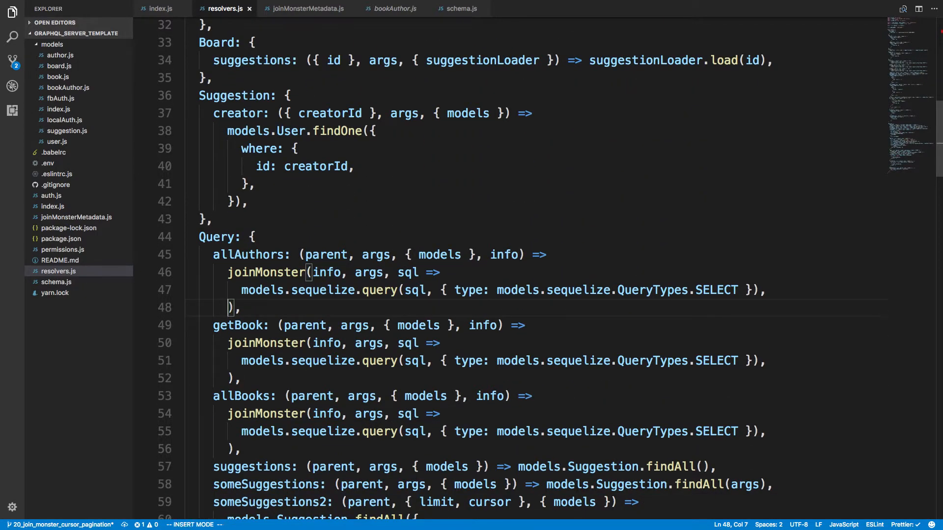
text({})
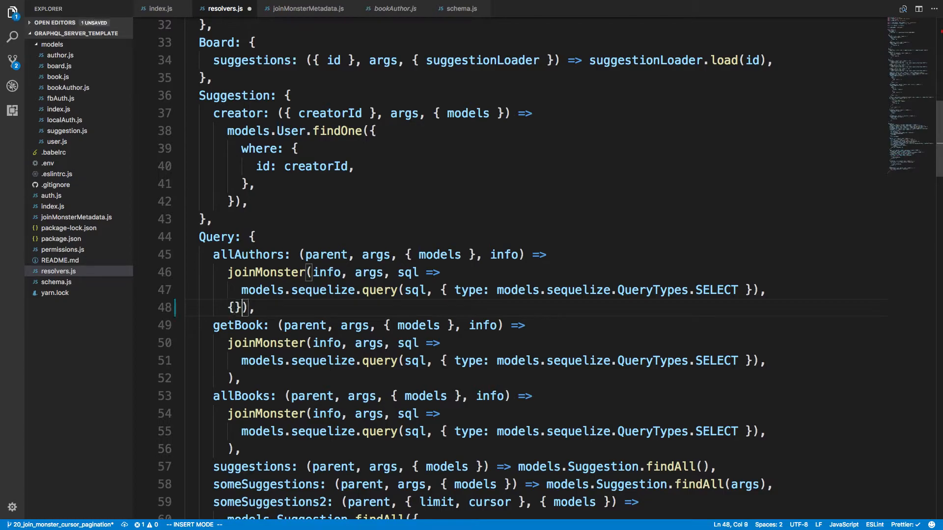
text(dialect)
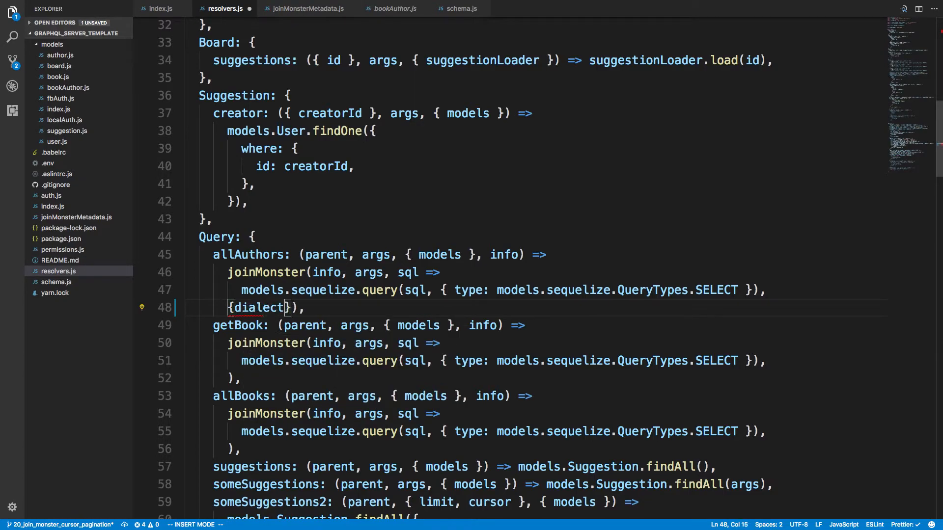
text(: 'pg')
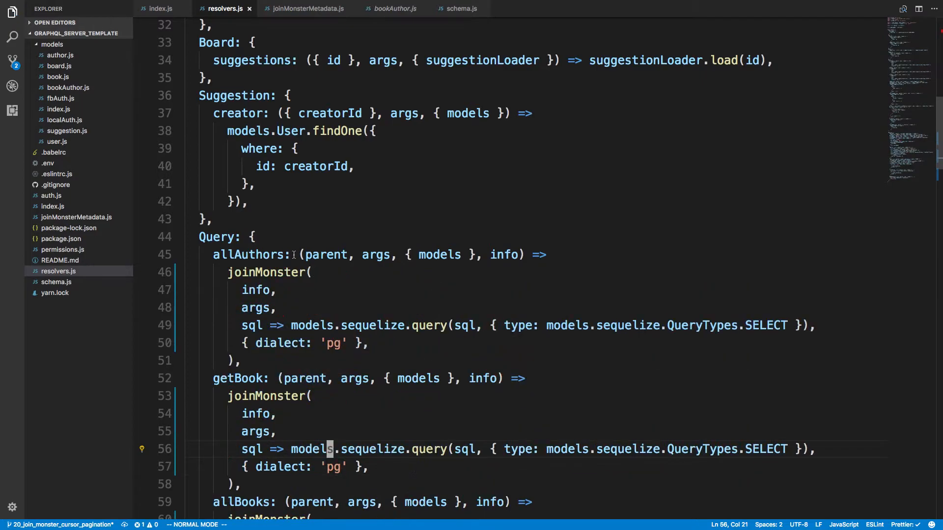
scroll(down, 3)
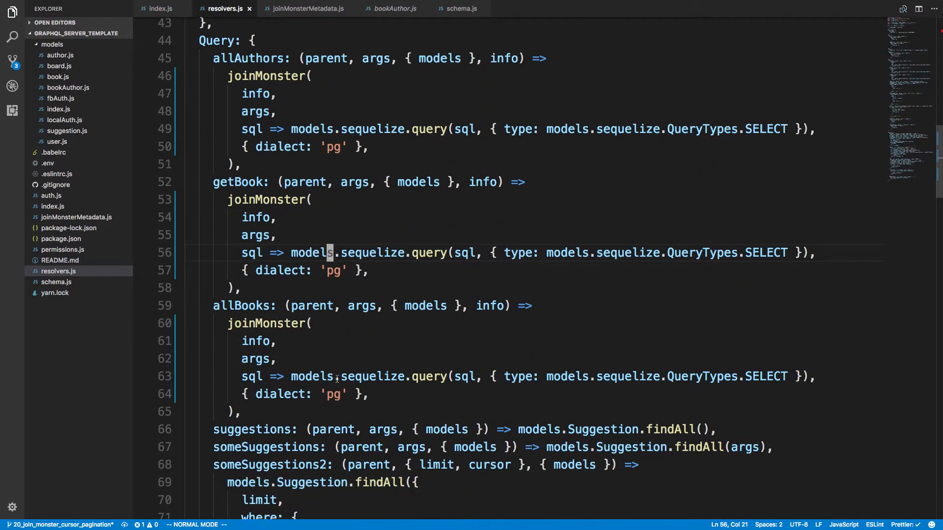
mouse_move(343, 118)
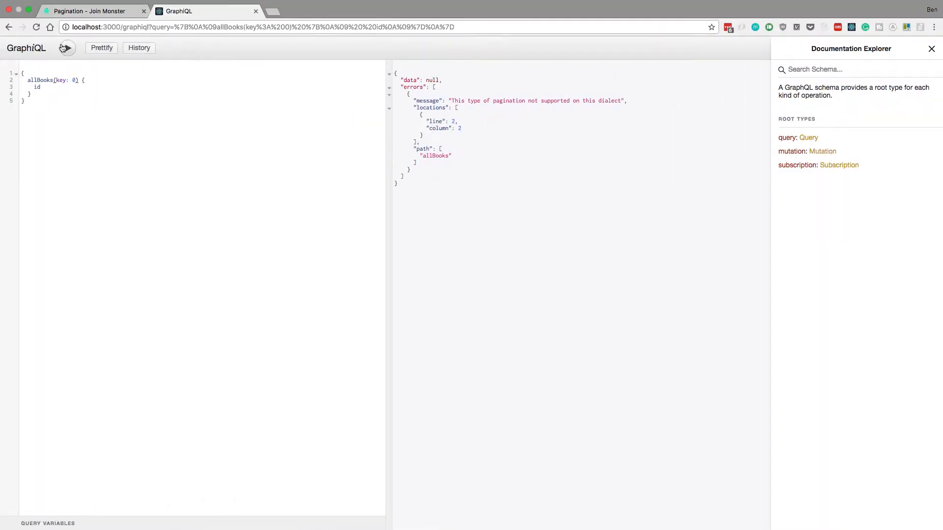
Rerun allBooks with title and authors { id primary firstname }, returning ten books
click(67, 48)
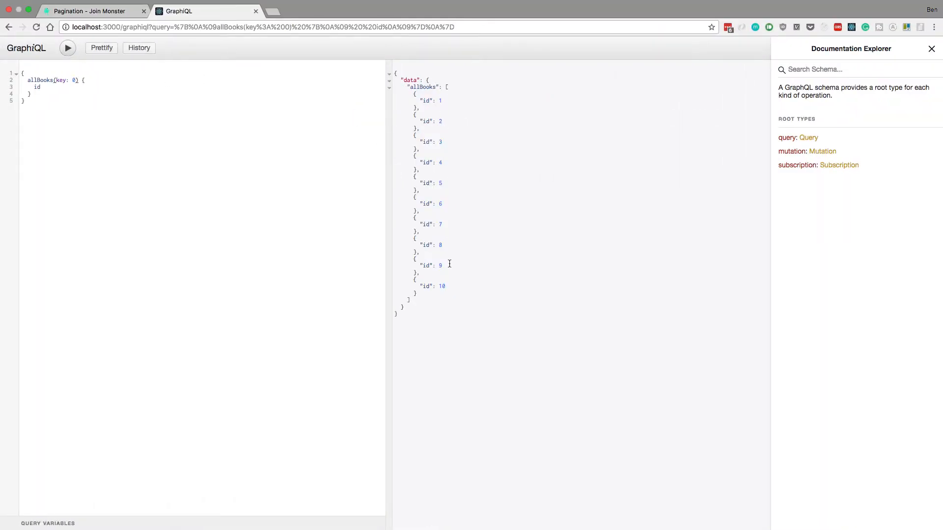
text(tiut)
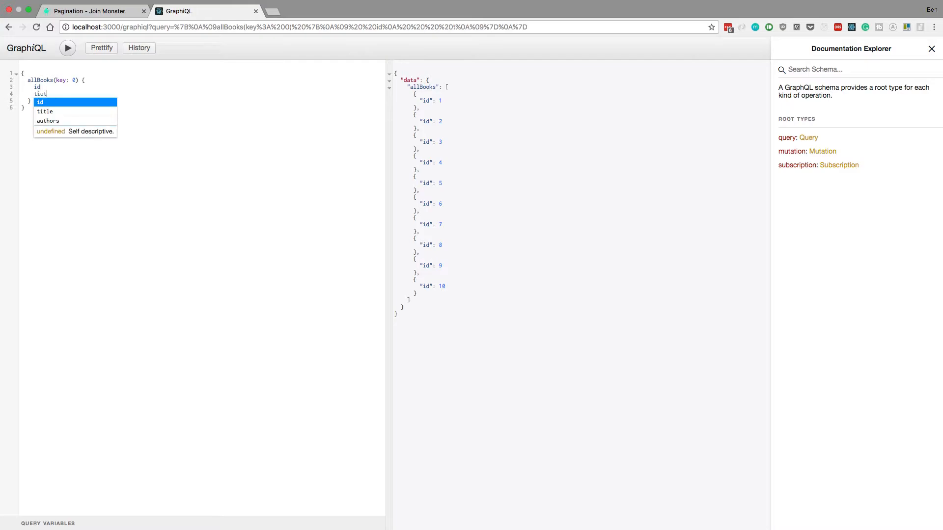
text(title)
text(primary)
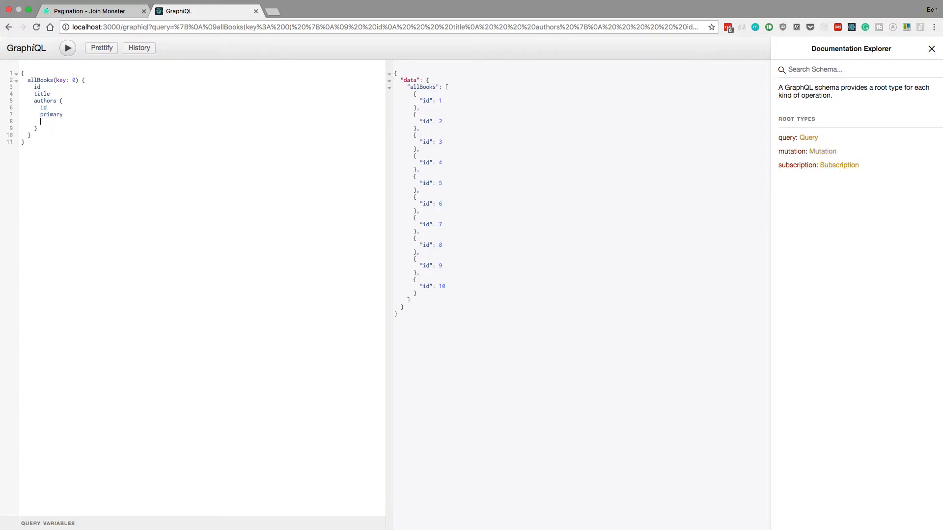
click(67, 47)
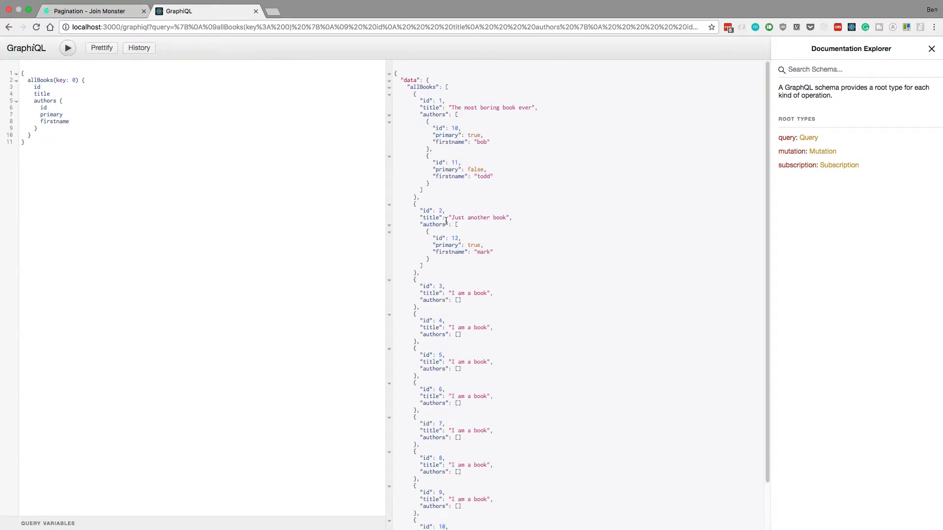
scroll(down, 3)
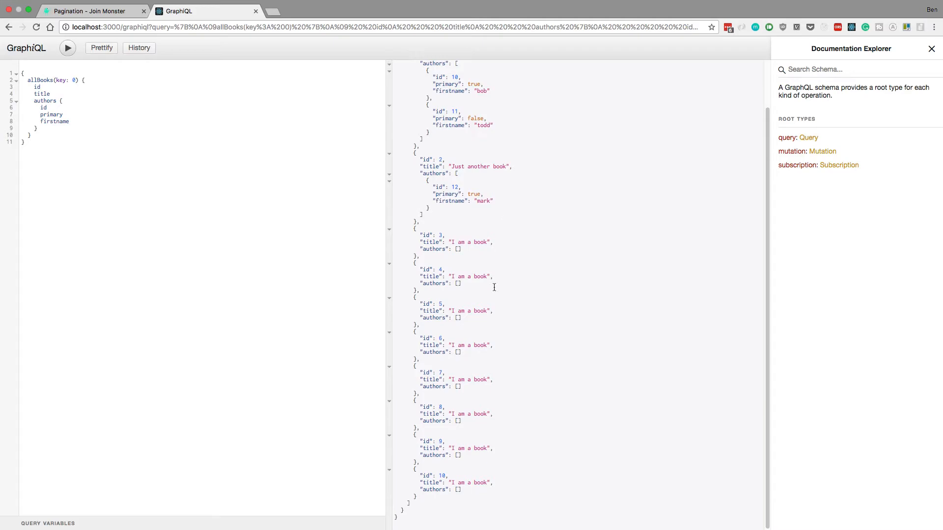
mouse_move(446, 306)
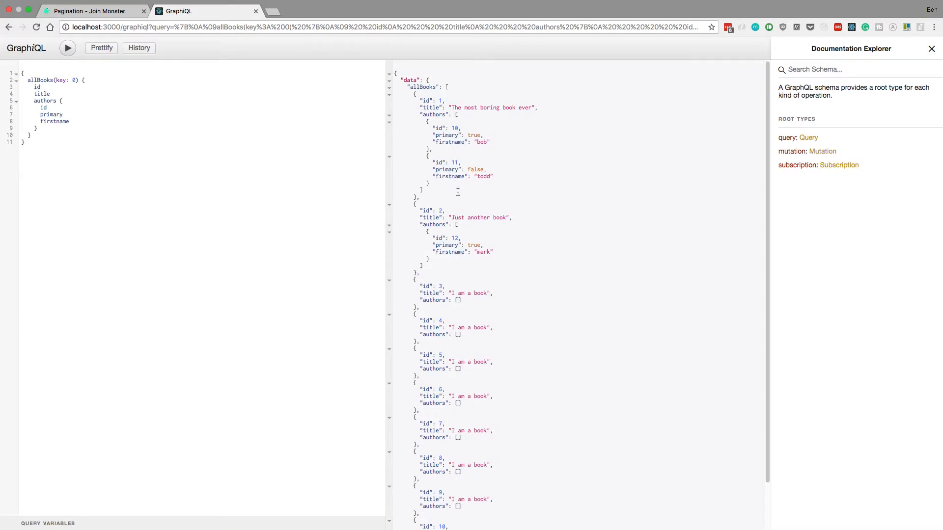
scroll(down, 3)
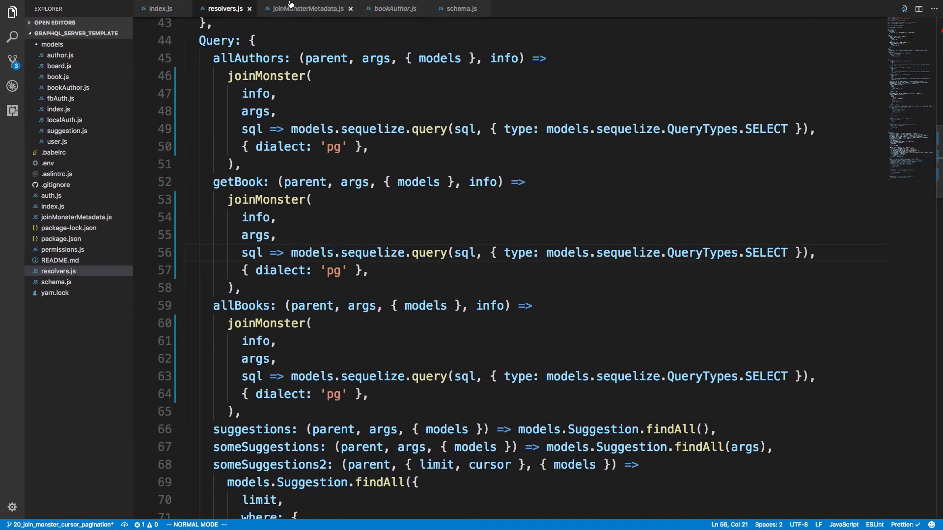
click(307, 9)
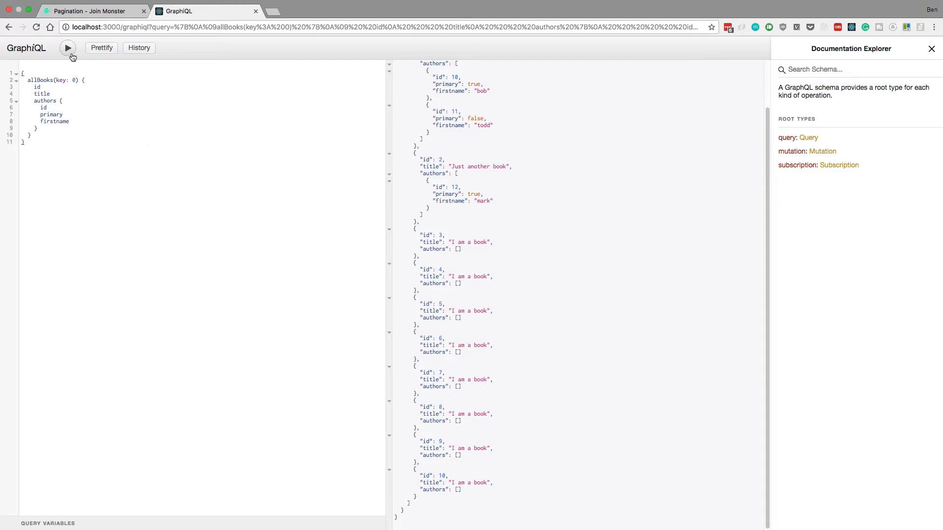
Run allBooks with key 0, 1 and 3 so each returns the books after that id
click(68, 48)
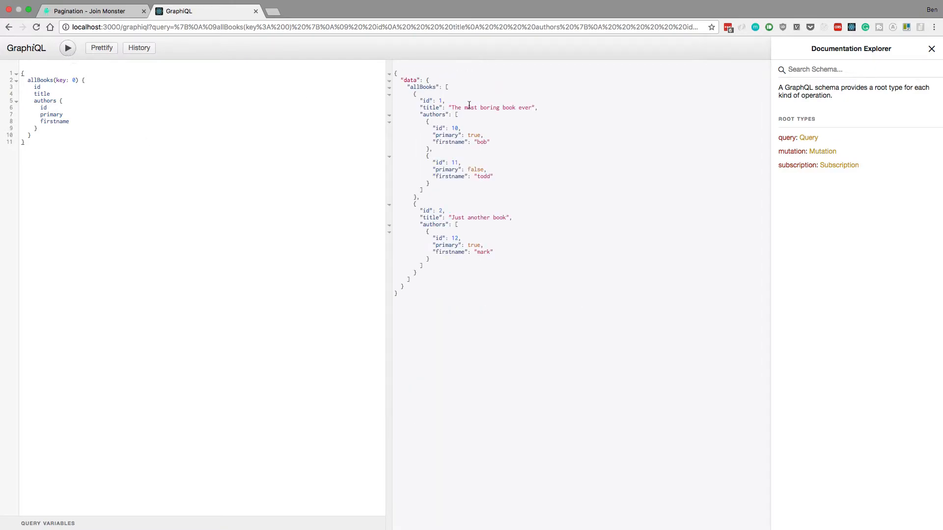
mouse_move(451, 213)
text(1)
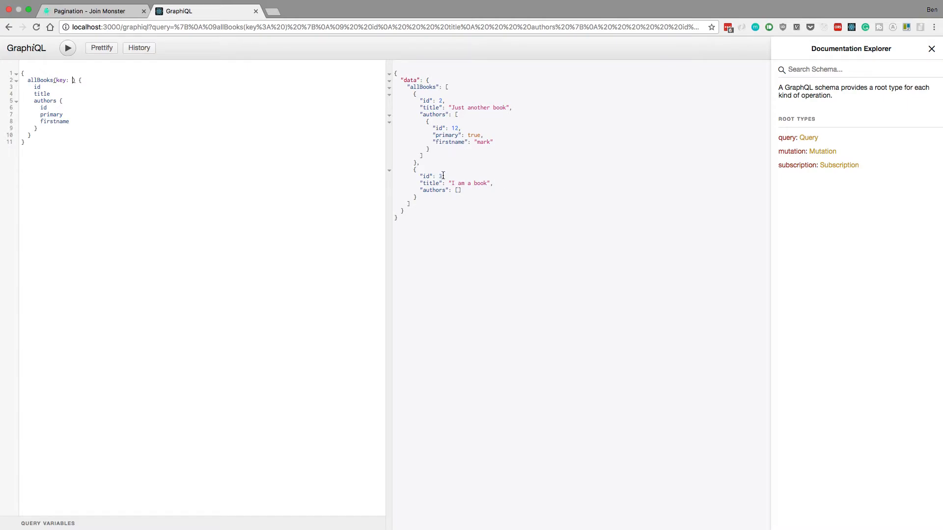
click(67, 48)
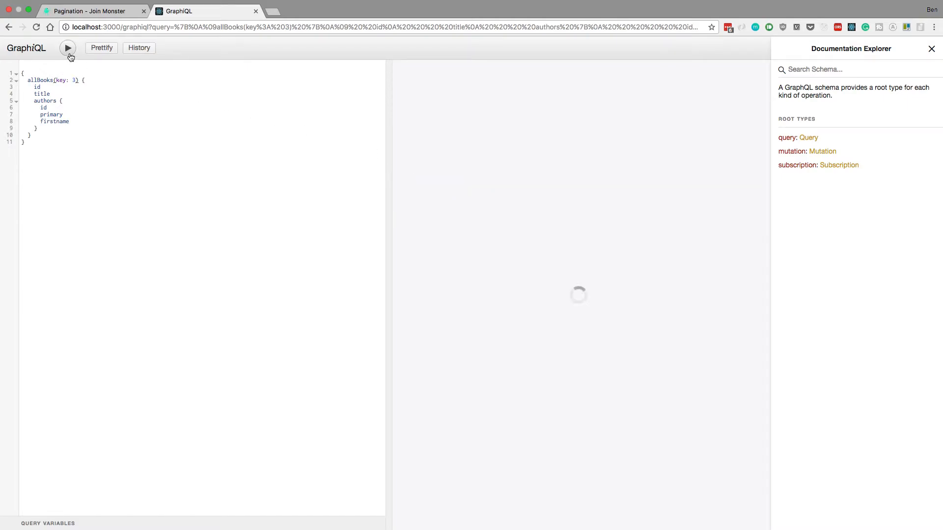
click(67, 48)
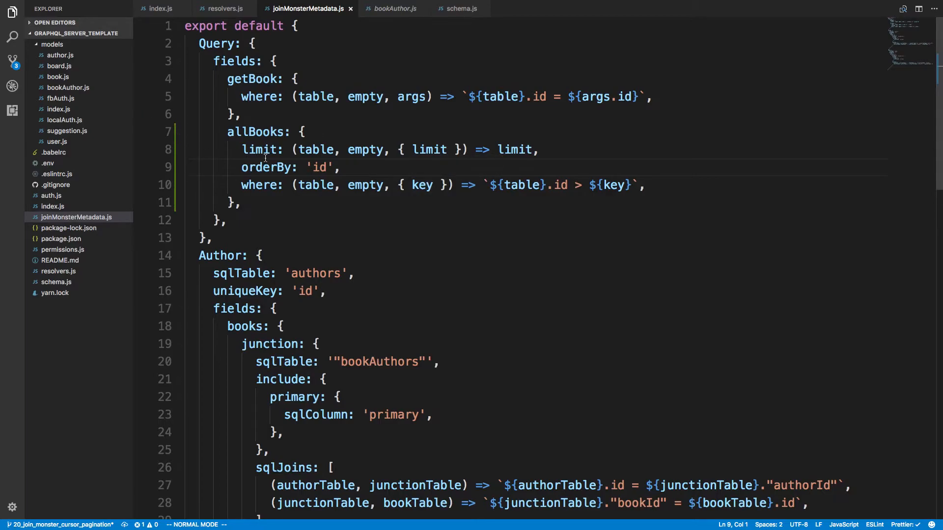
Add ', limit: Int' to allBooks in schema.js to match the metadata's limit function
click(462, 8)
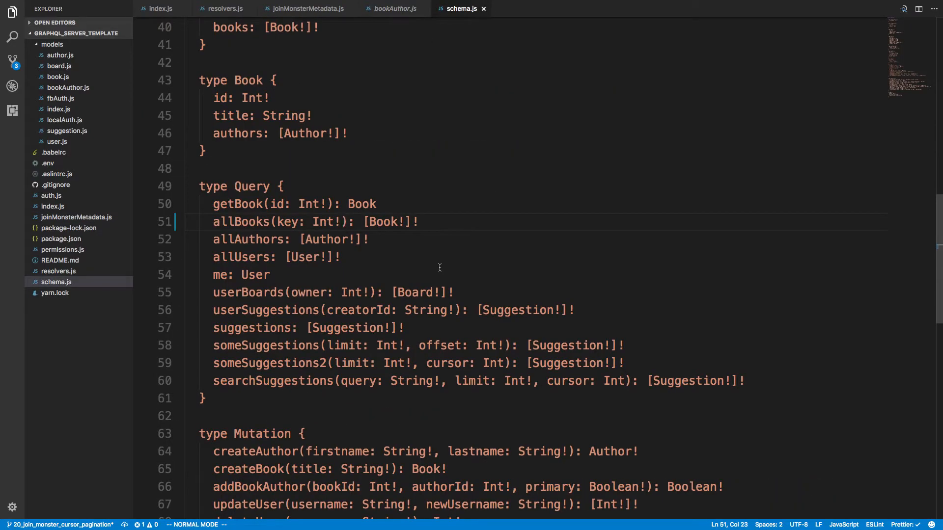
text(, limim)
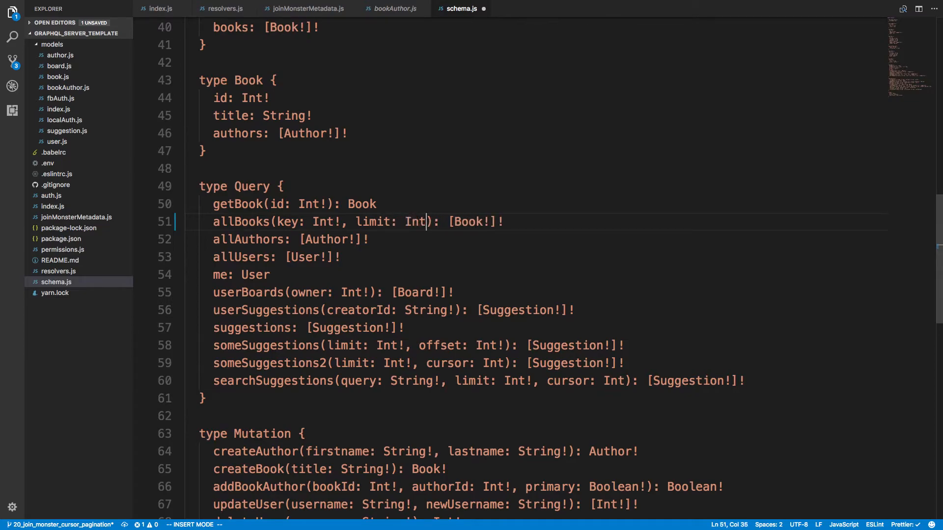
click(305, 8)
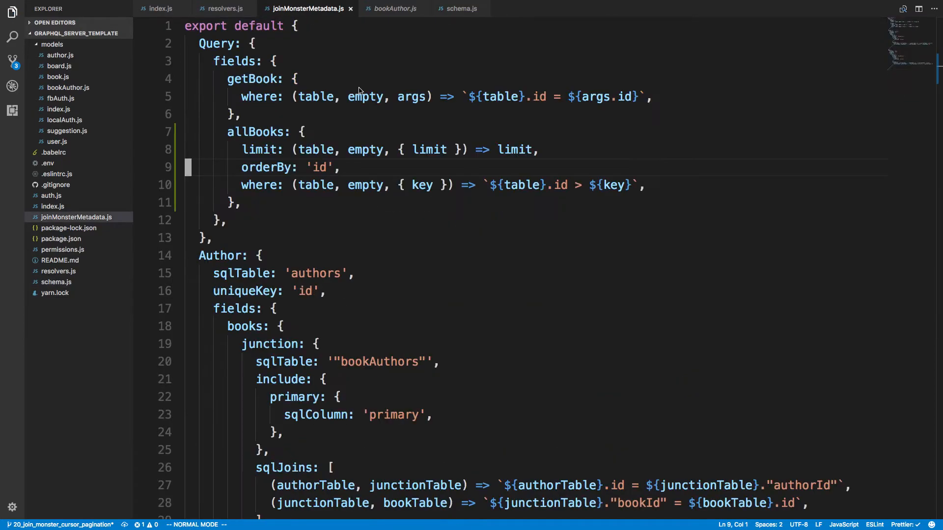
mouse_move(558, 202)
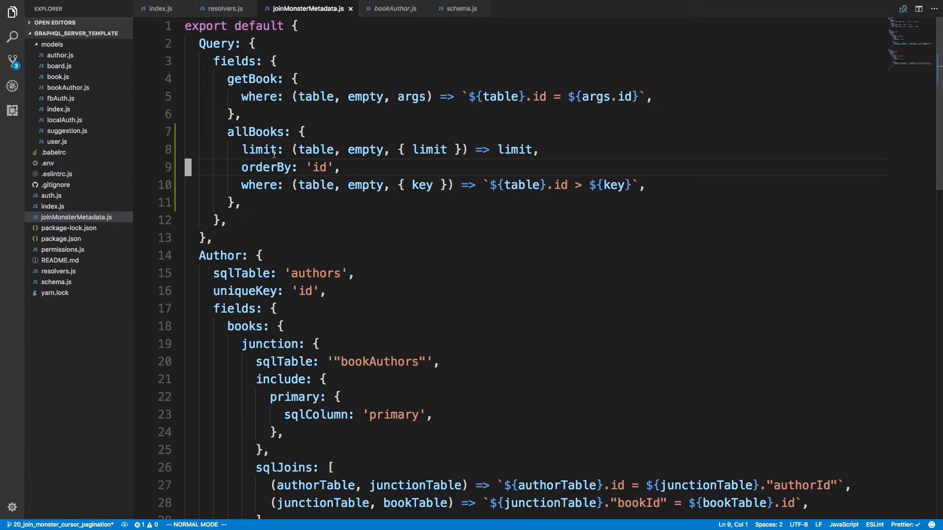
double_click(315, 150)
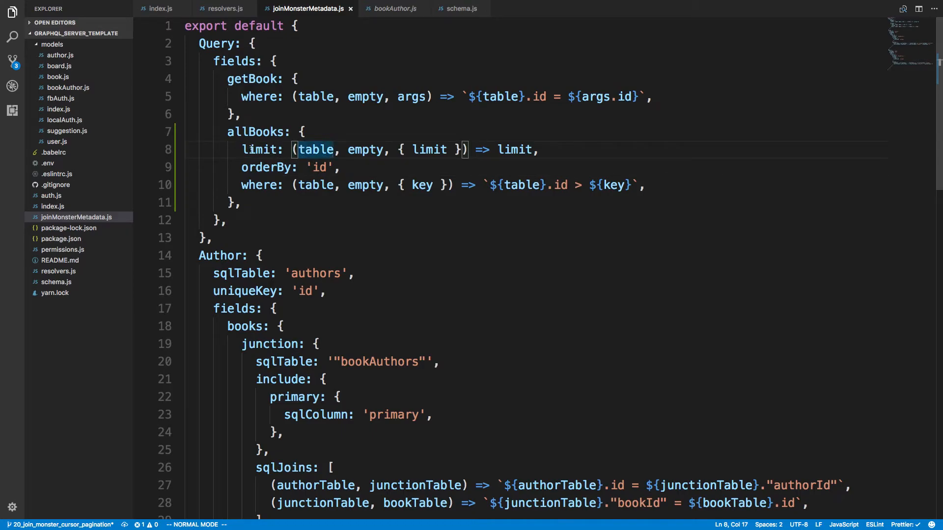
mouse_move(364, 149)
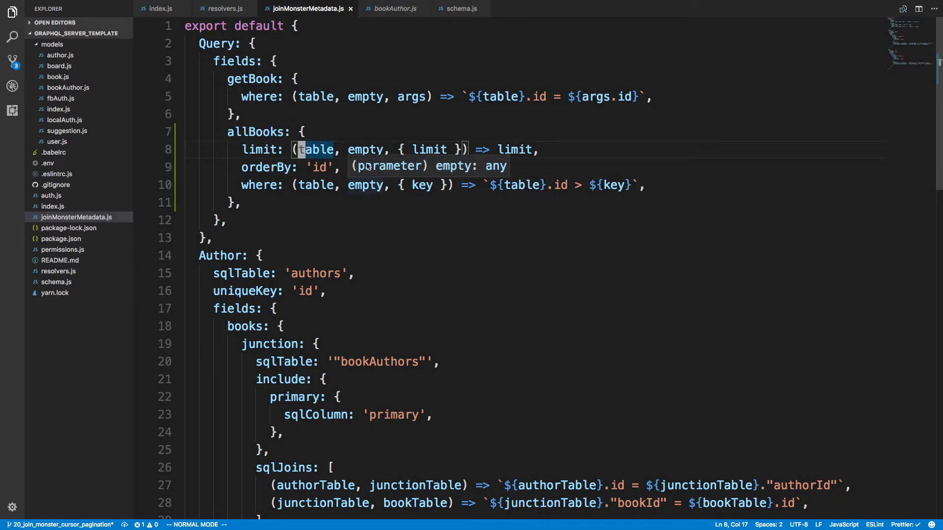
mouse_move(409, 153)
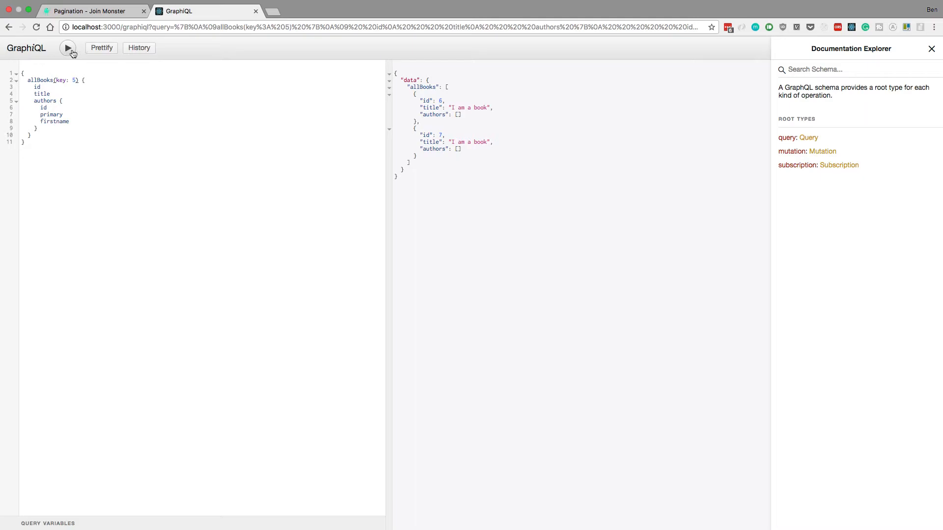
Add 'limit: 3' beside key: 5 in the allBooks query and rerun it, yielding the 'limit' undefined error
click(67, 48)
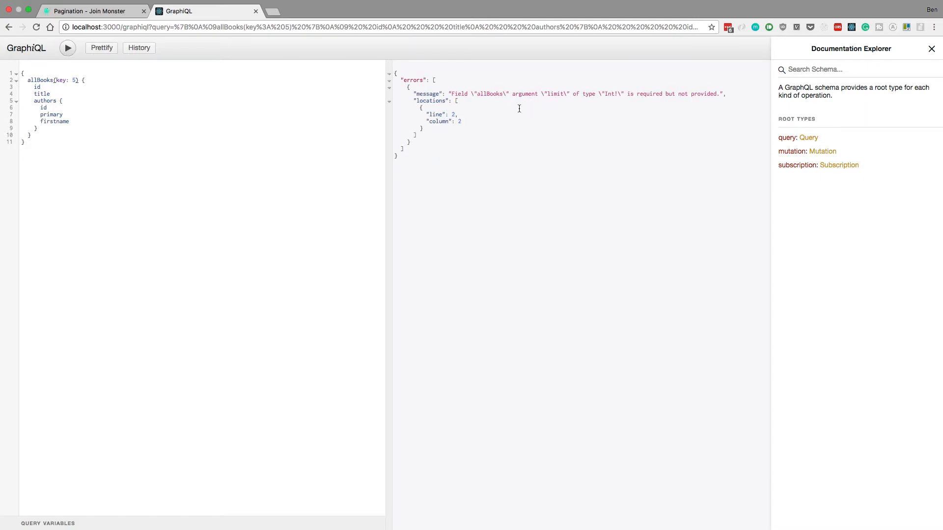
mouse_move(492, 102)
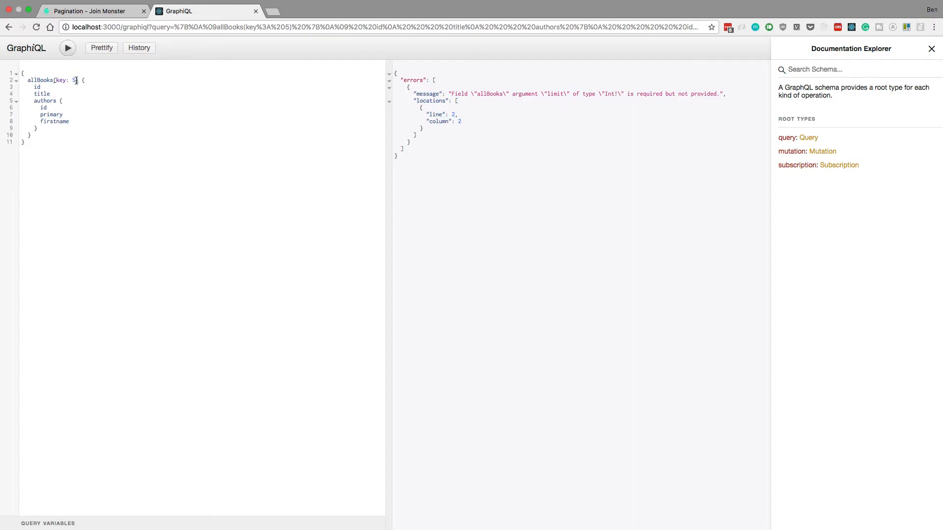
text(, limit: 3)
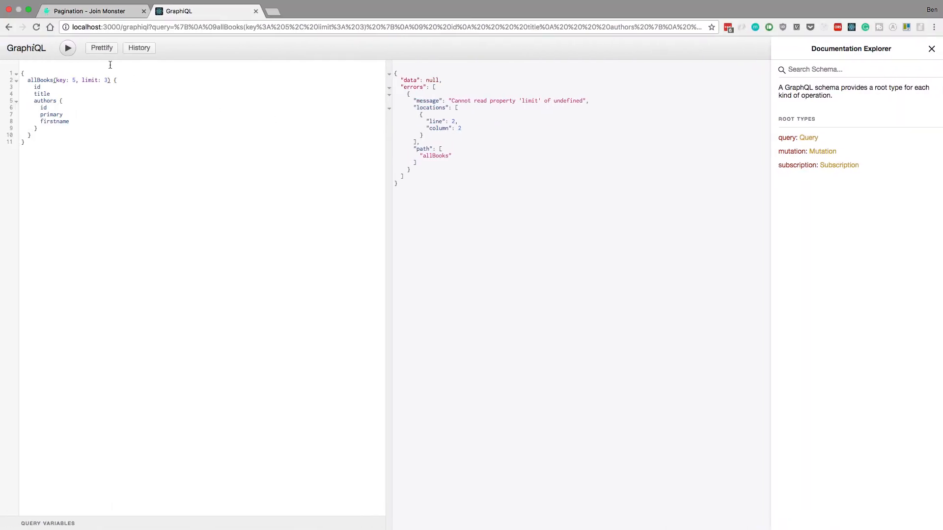
click(68, 48)
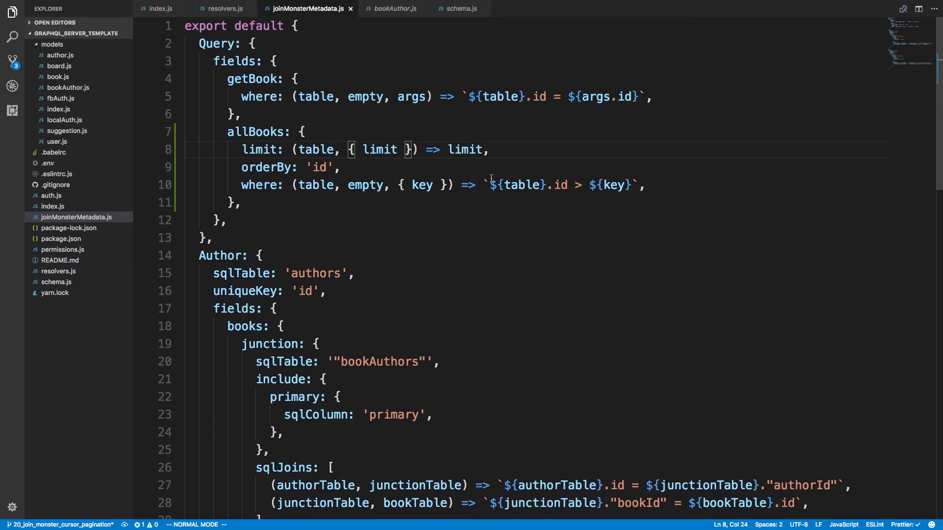
mouse_move(469, 167)
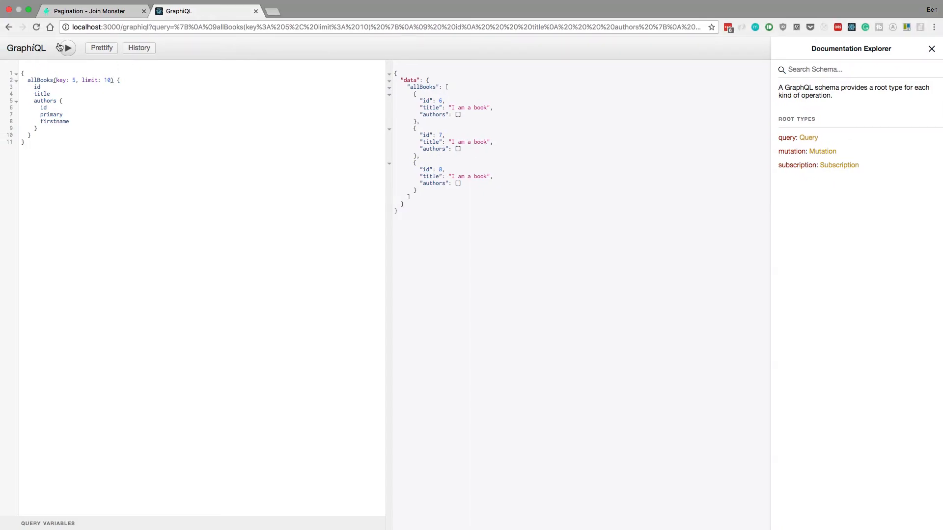
Run allBooks(key: 5, limit: 10) and get back books 6 through 15 with titles and empty authors
click(67, 48)
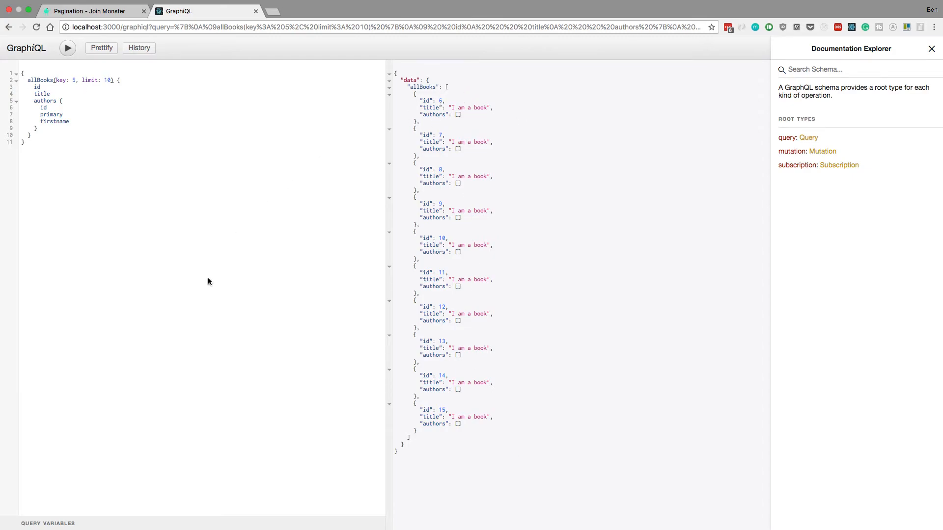
mouse_move(206, 177)
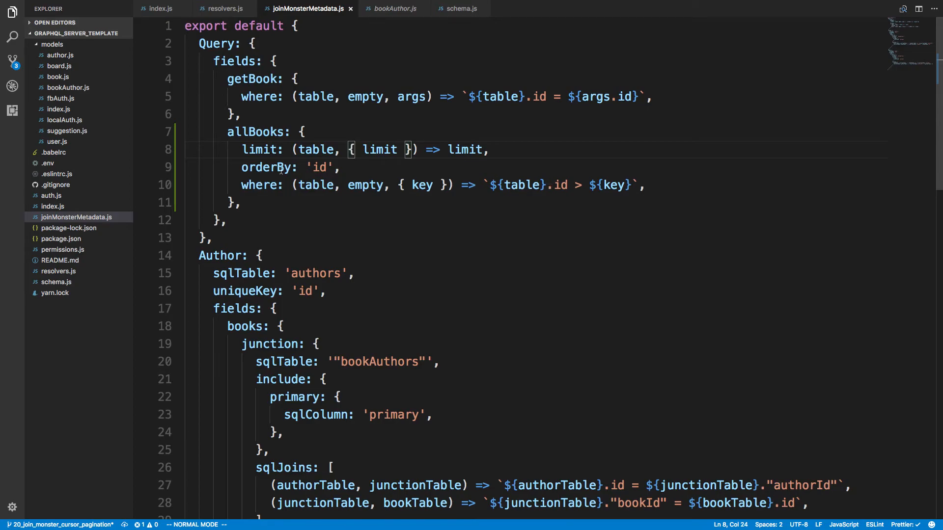
click(332, 167)
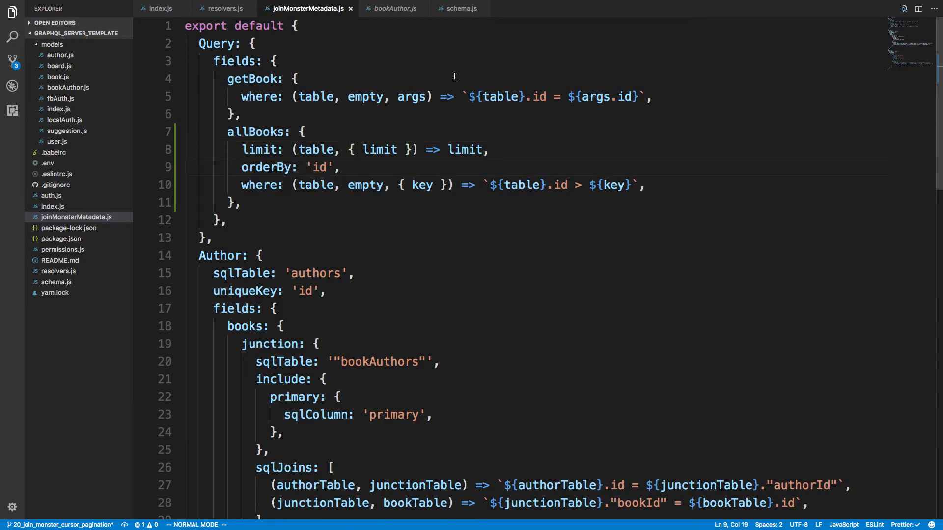
text(title)
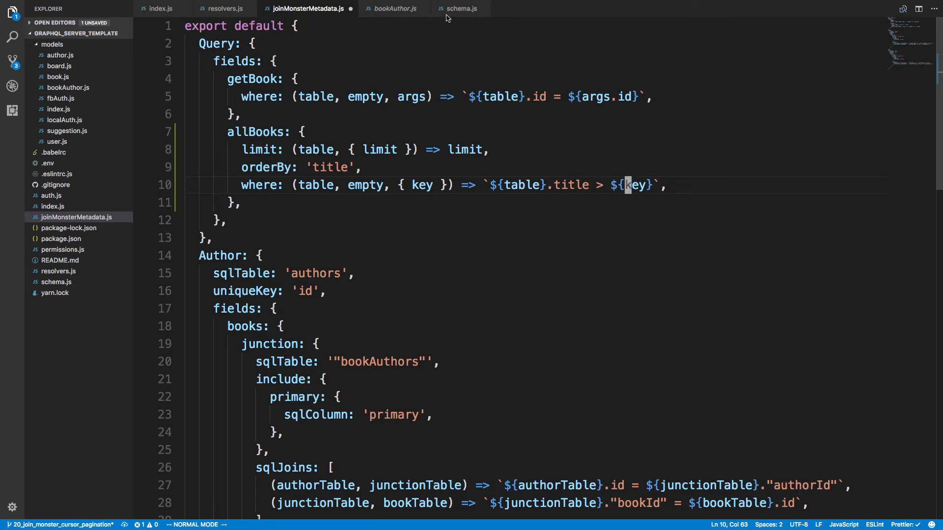
click(459, 8)
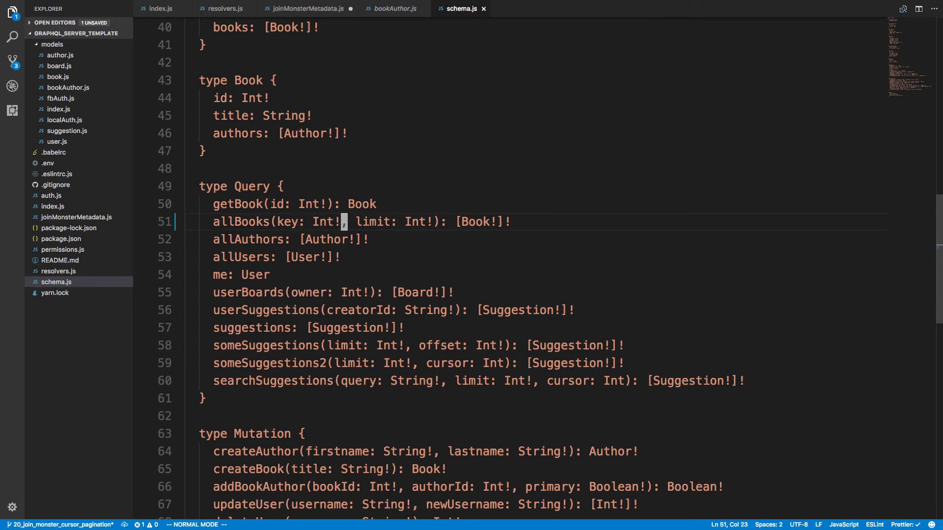
text(Stringj)
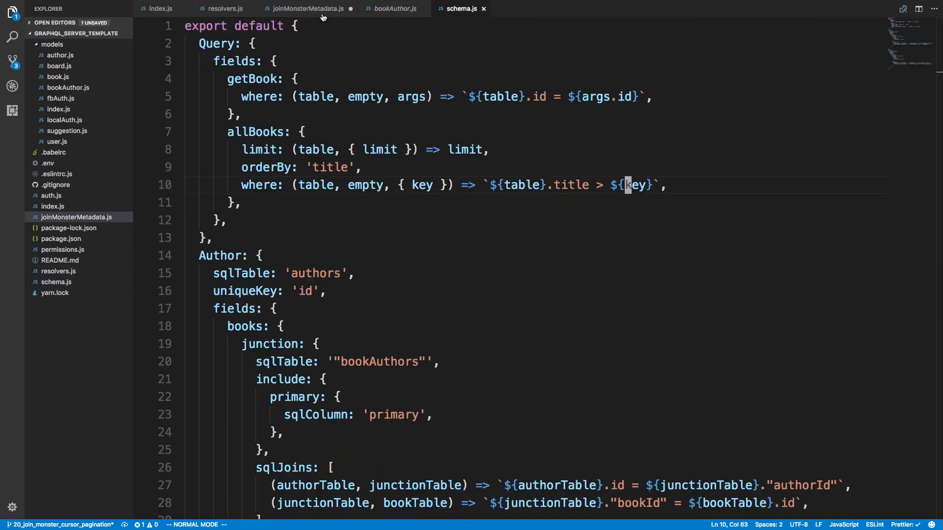
click(308, 8)
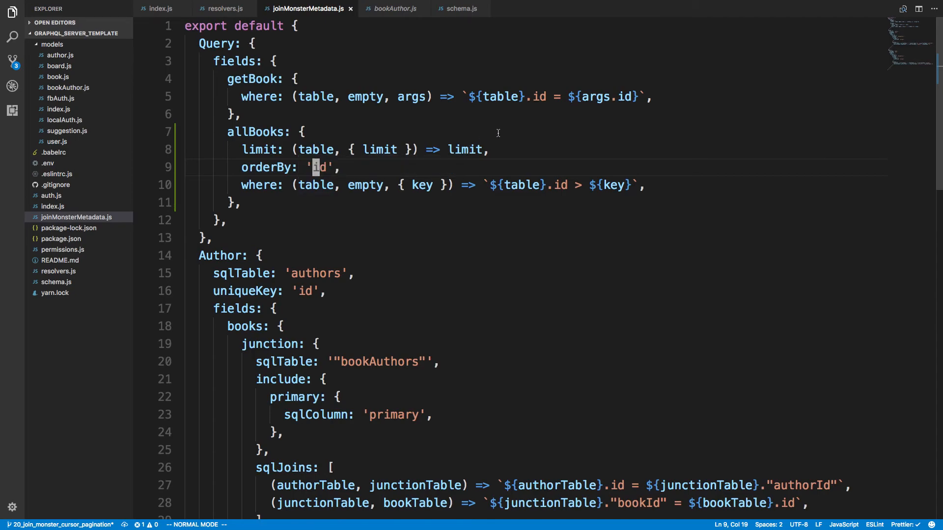
mouse_move(563, 310)
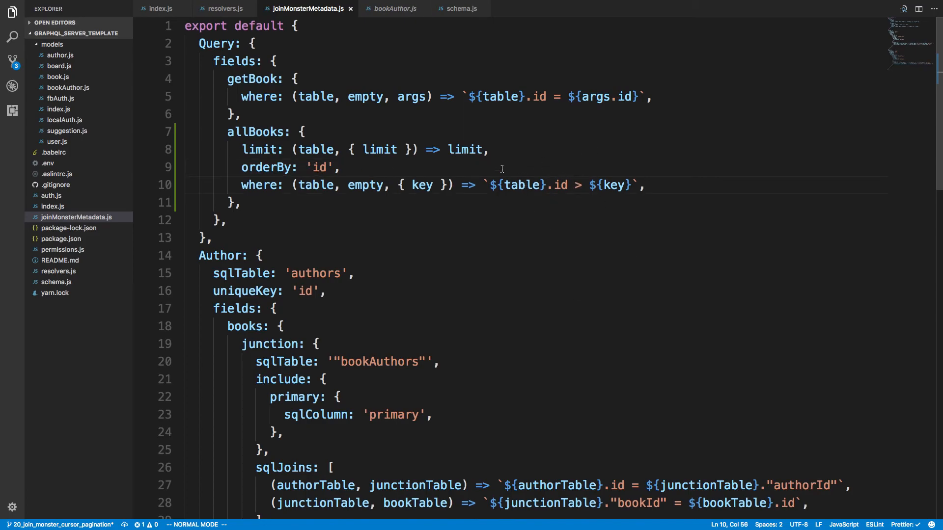
double_click(260, 149)
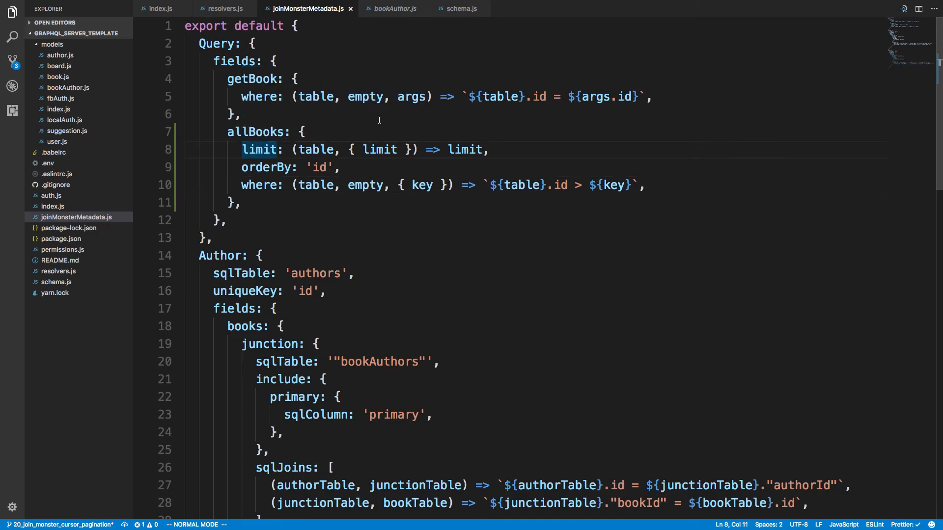
mouse_move(565, 144)
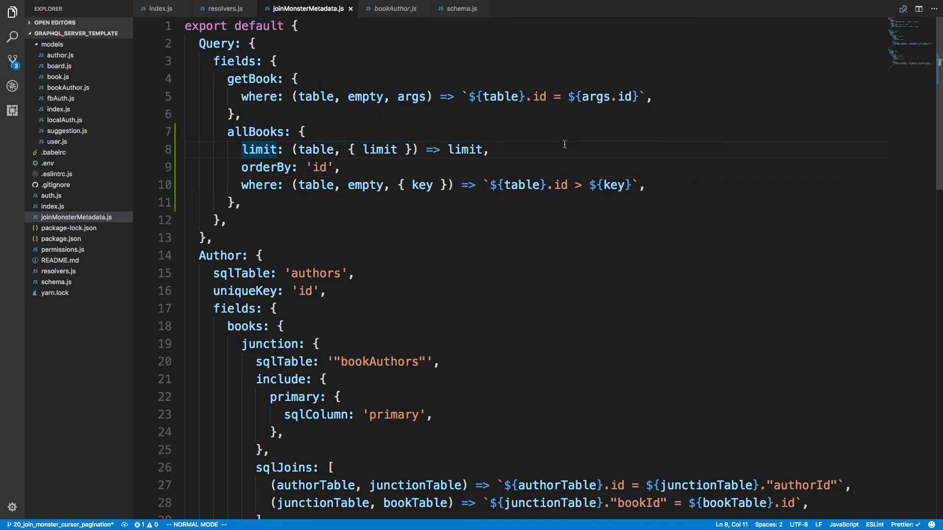
mouse_move(415, 242)
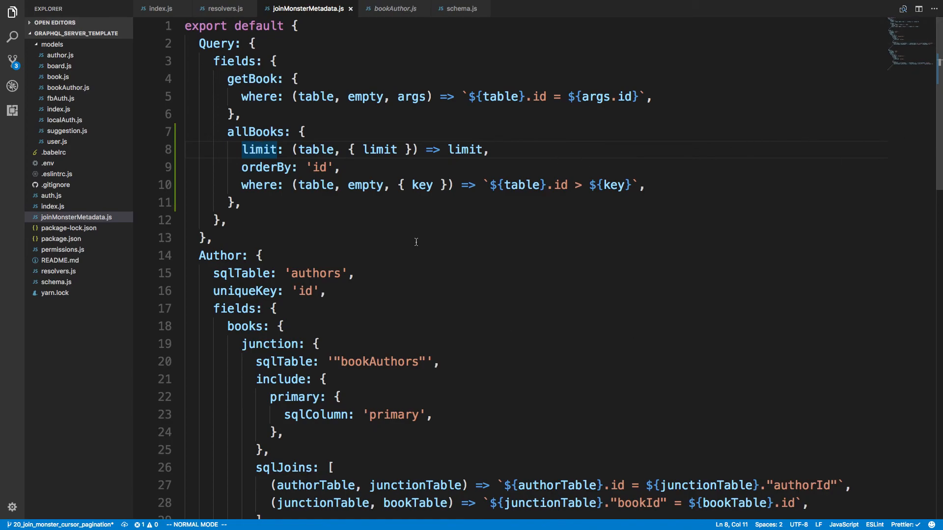
mouse_move(717, 86)
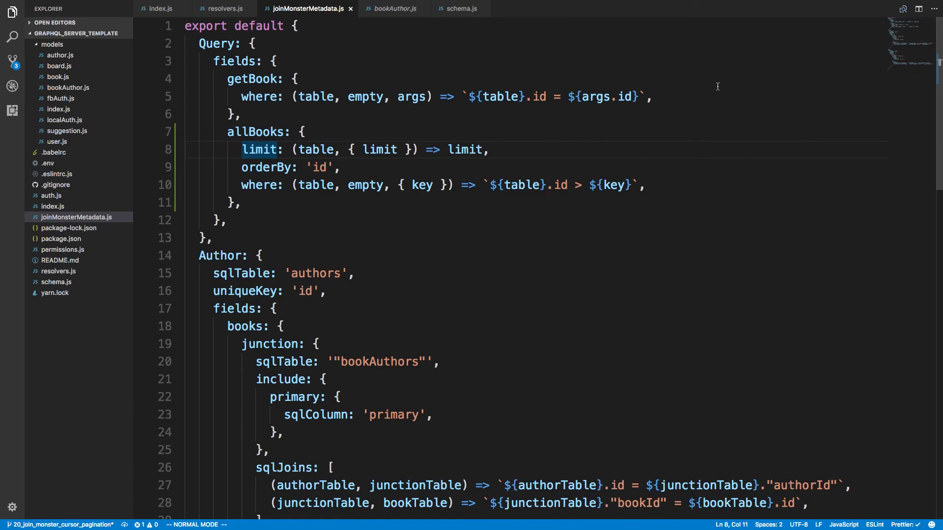